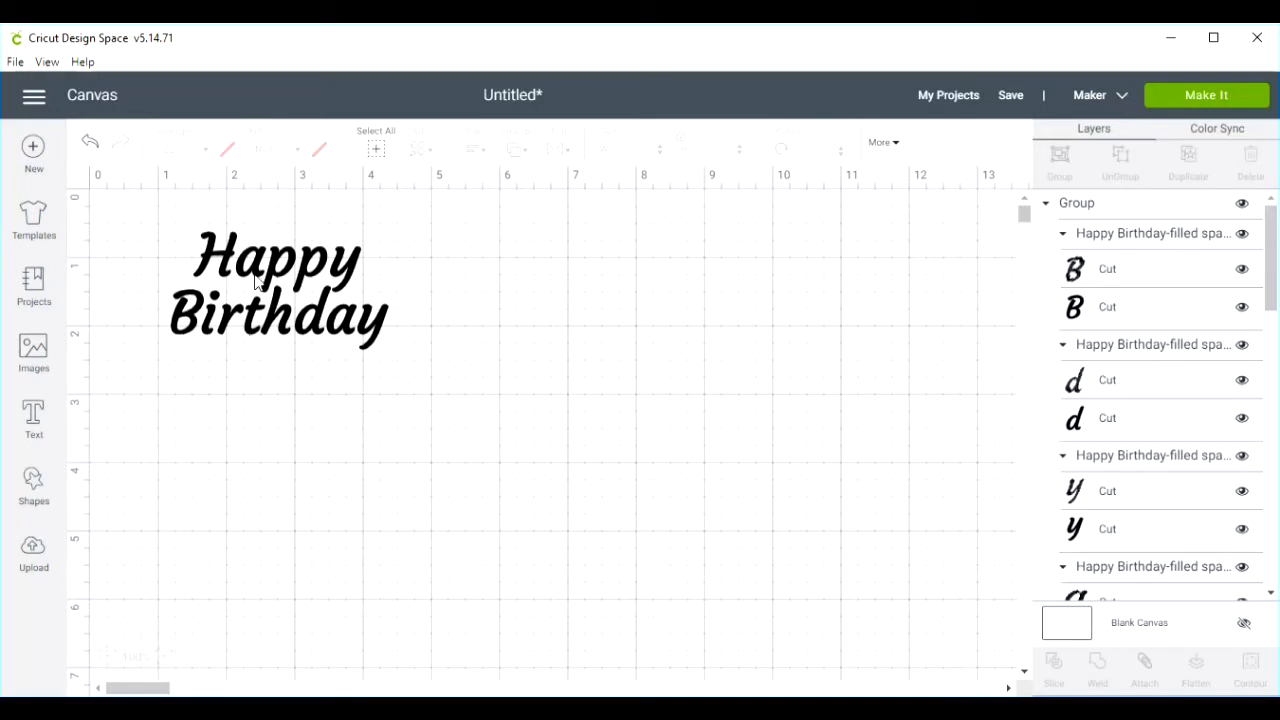
Change the Happy Birthday group's line type from cut to Foil > Medium.
click(270, 280)
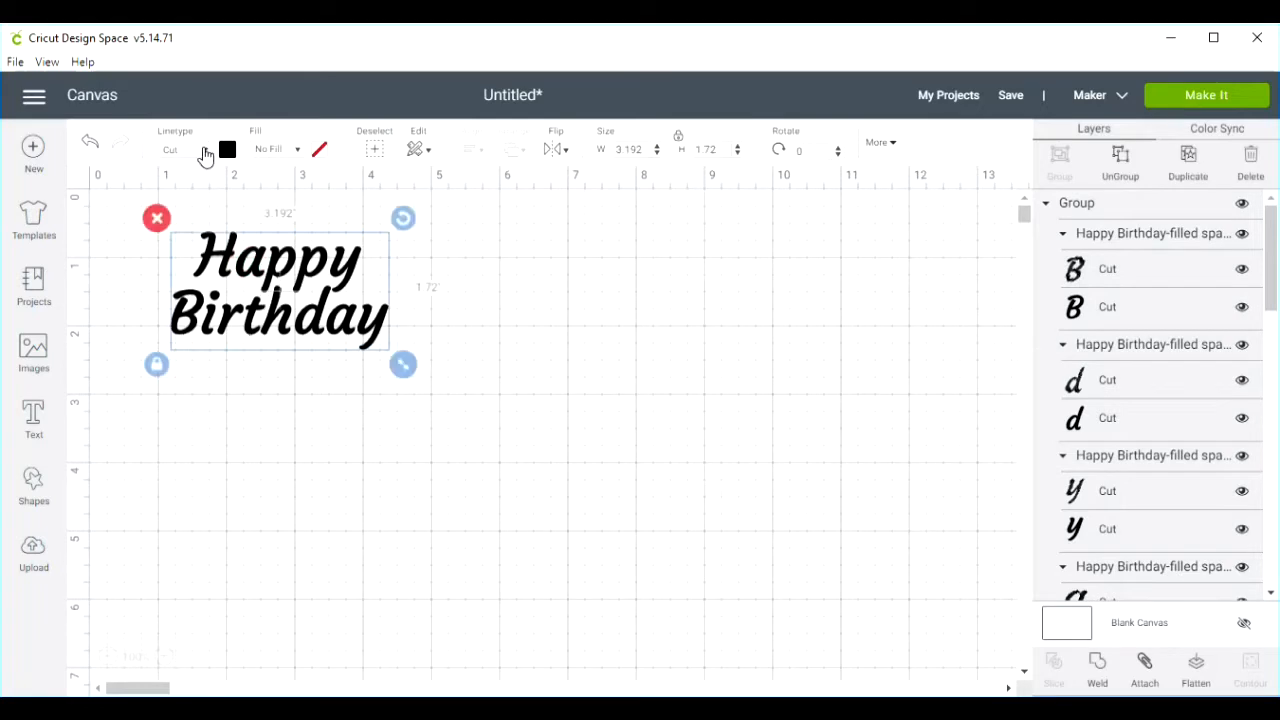
click(185, 149)
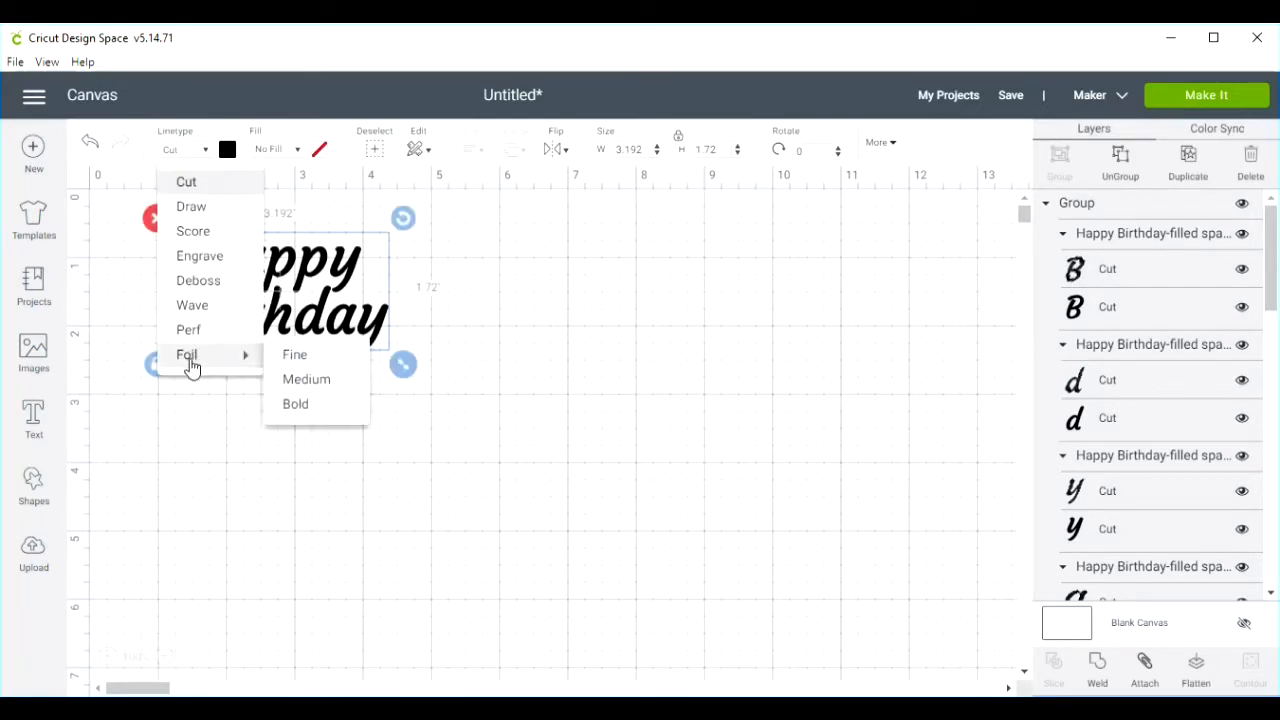
mouse_move(306, 378)
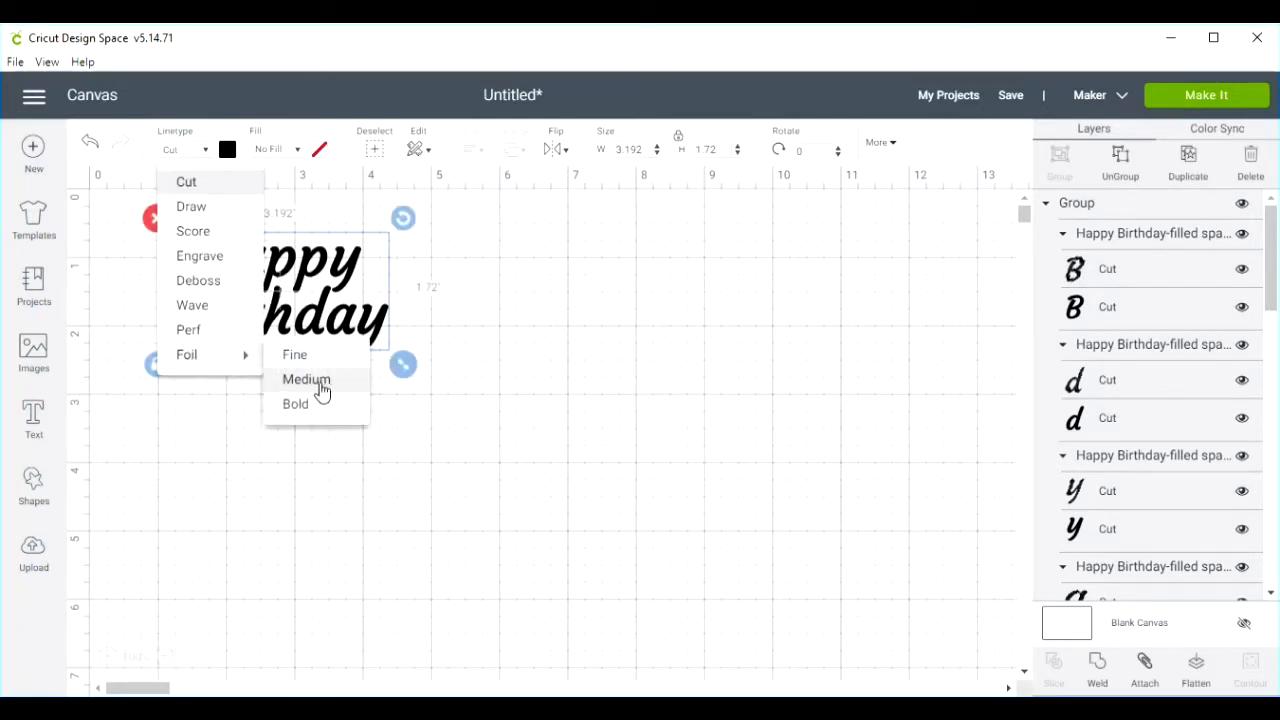
click(305, 379)
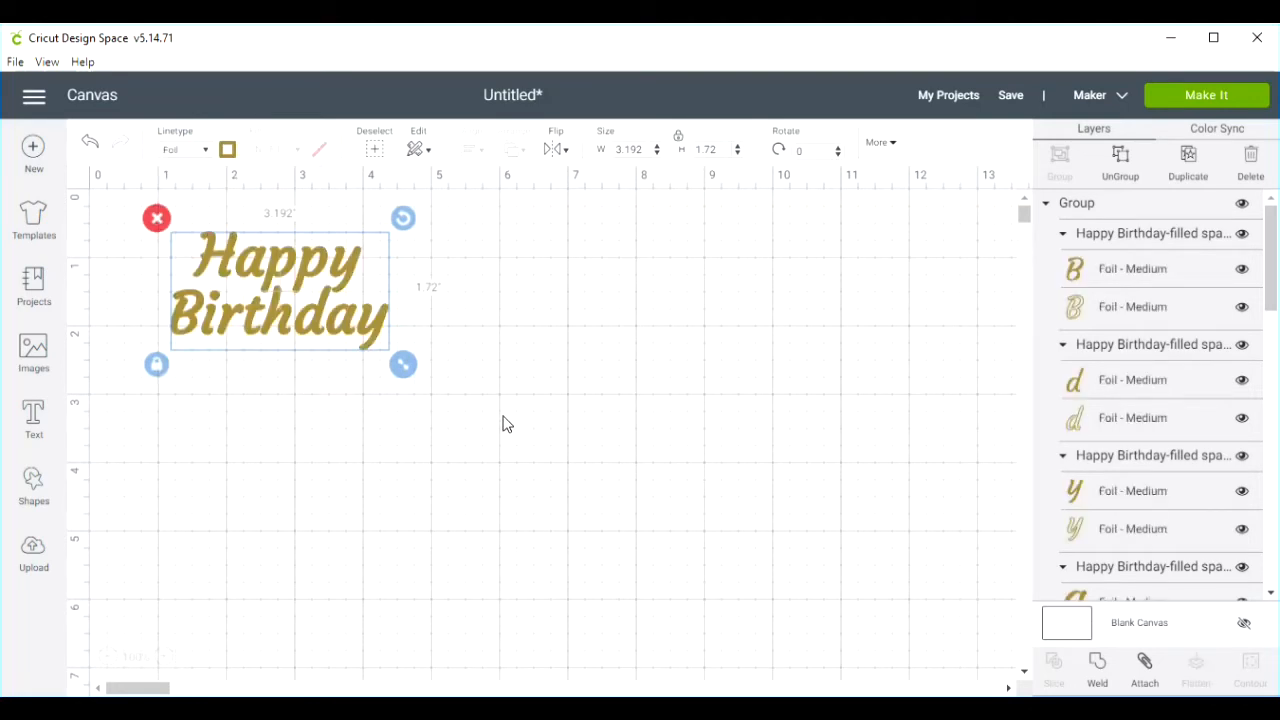
mouse_move(285, 420)
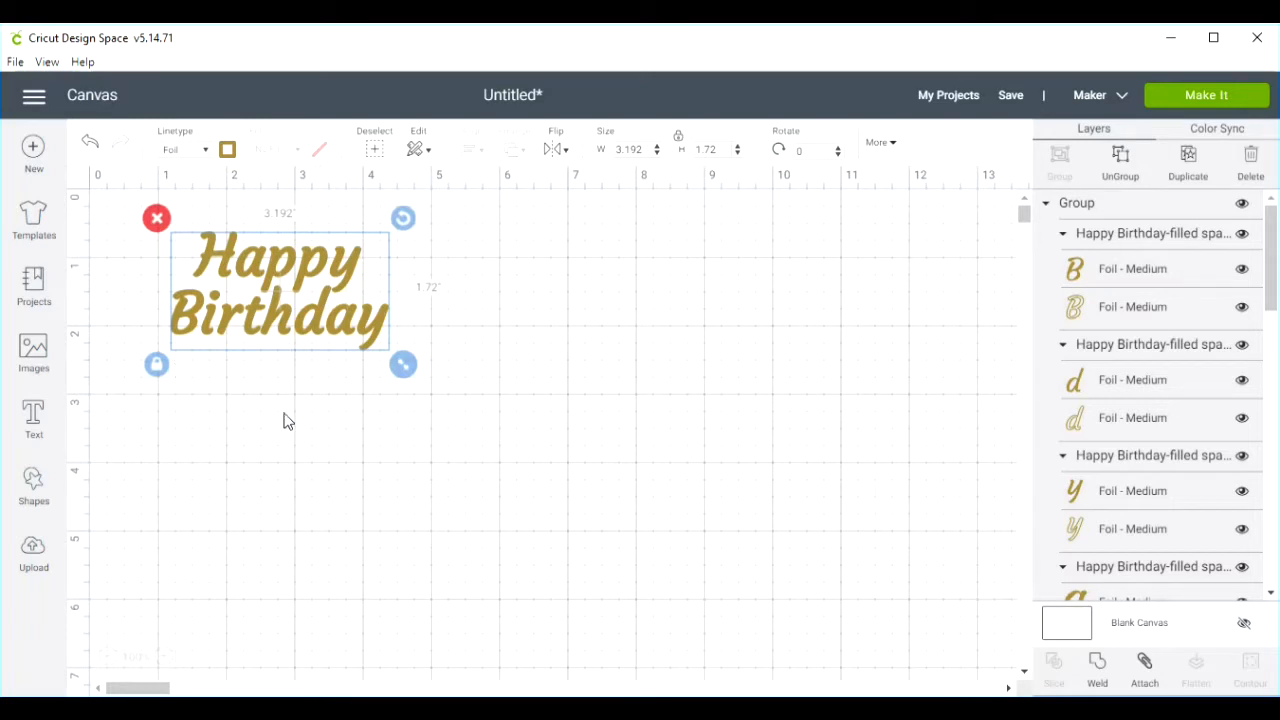
mouse_move(33, 555)
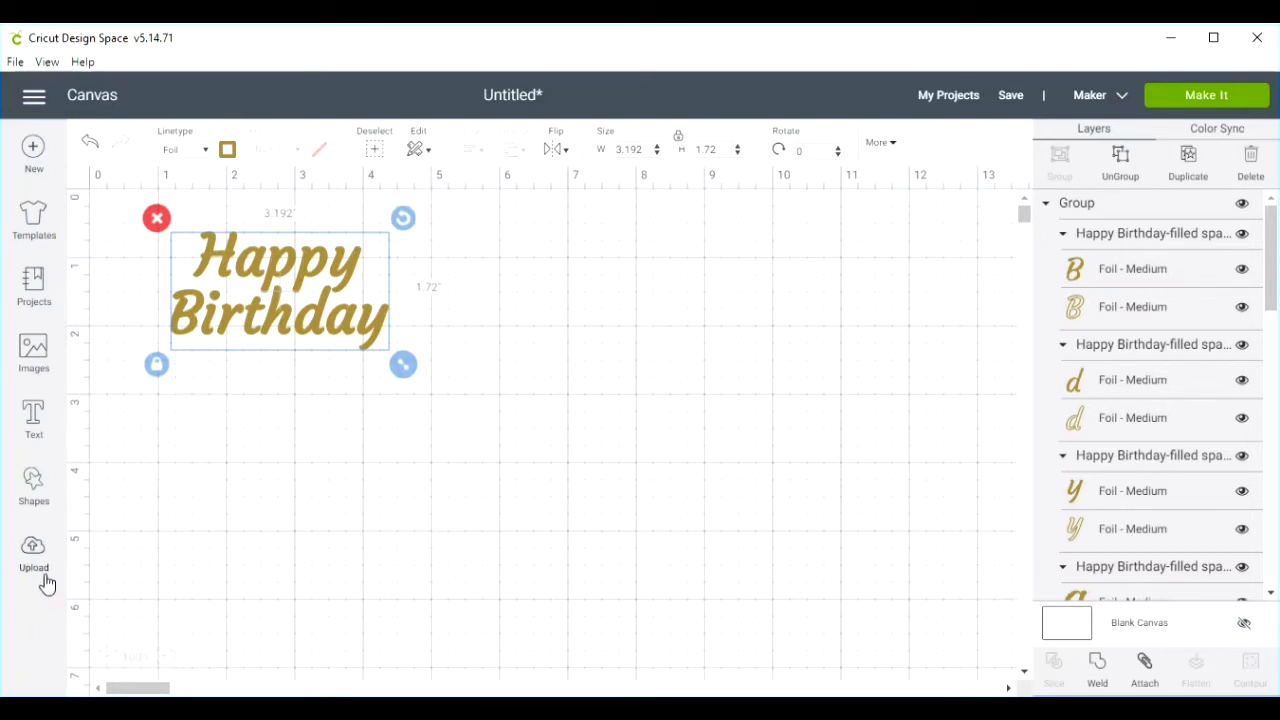
Start an image upload and browse to the mat photo jpg.
click(33, 550)
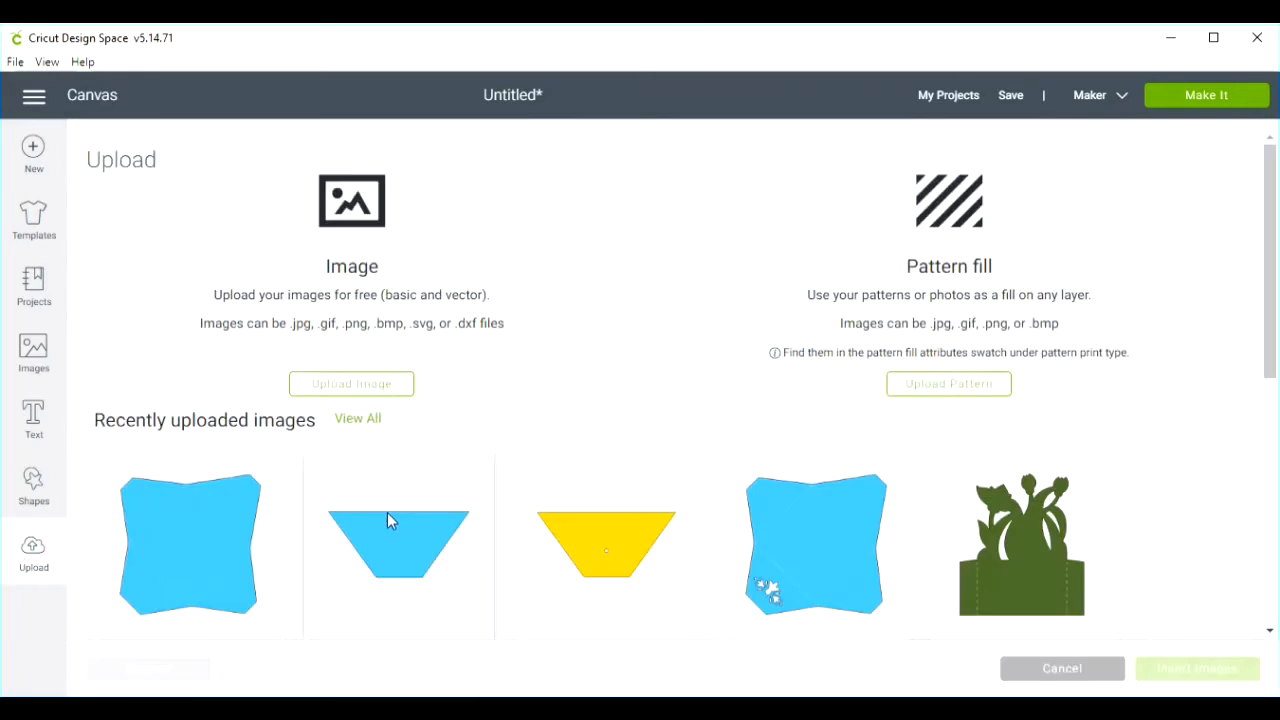
click(351, 384)
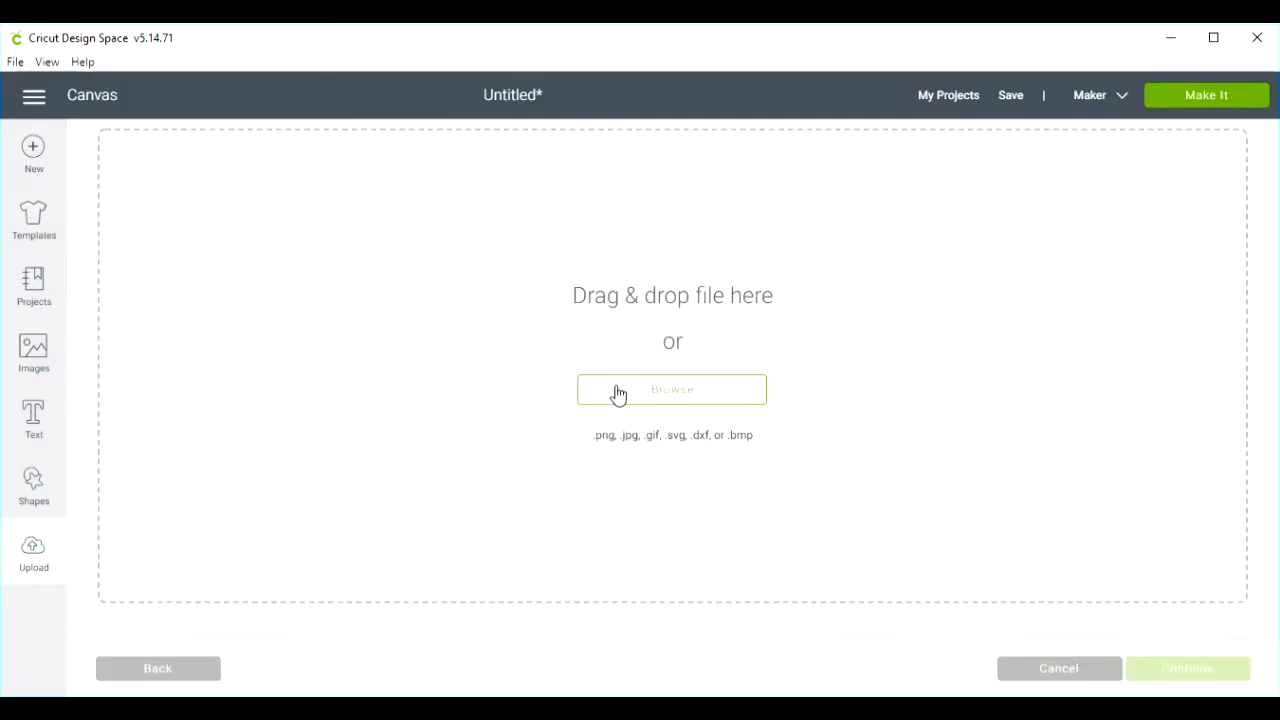
click(672, 389)
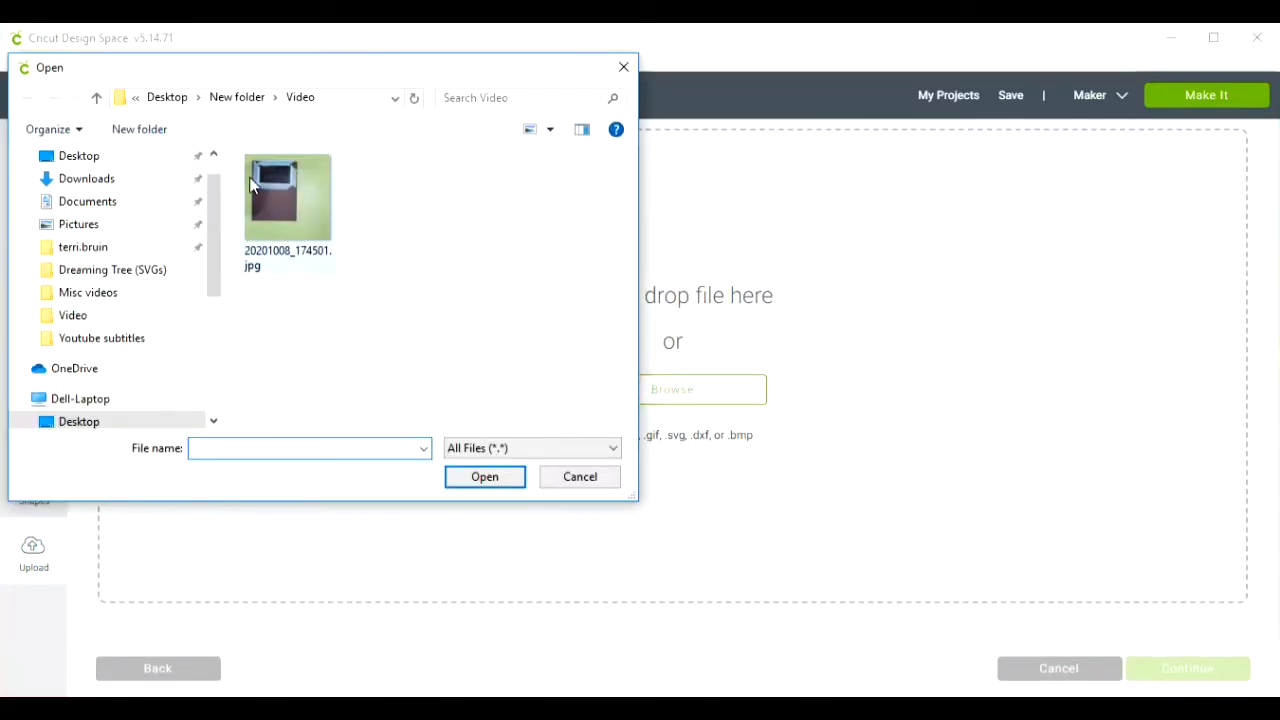
click(579, 476)
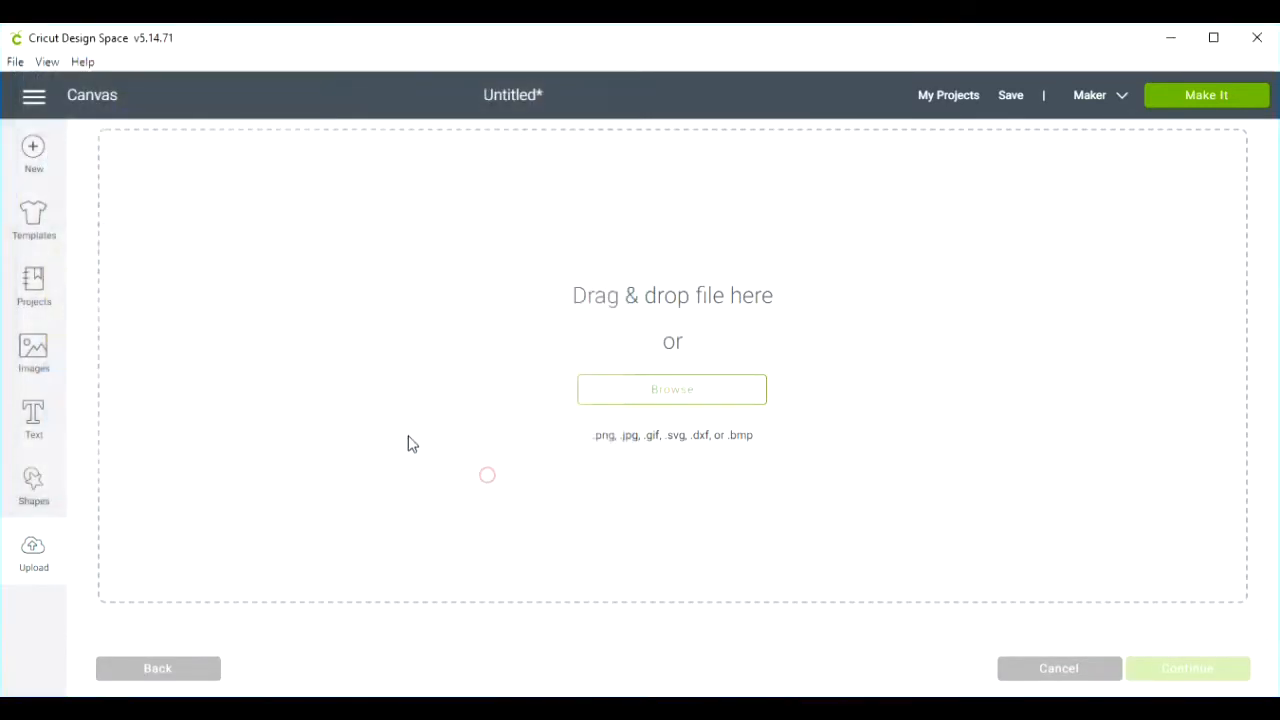
click(671, 389)
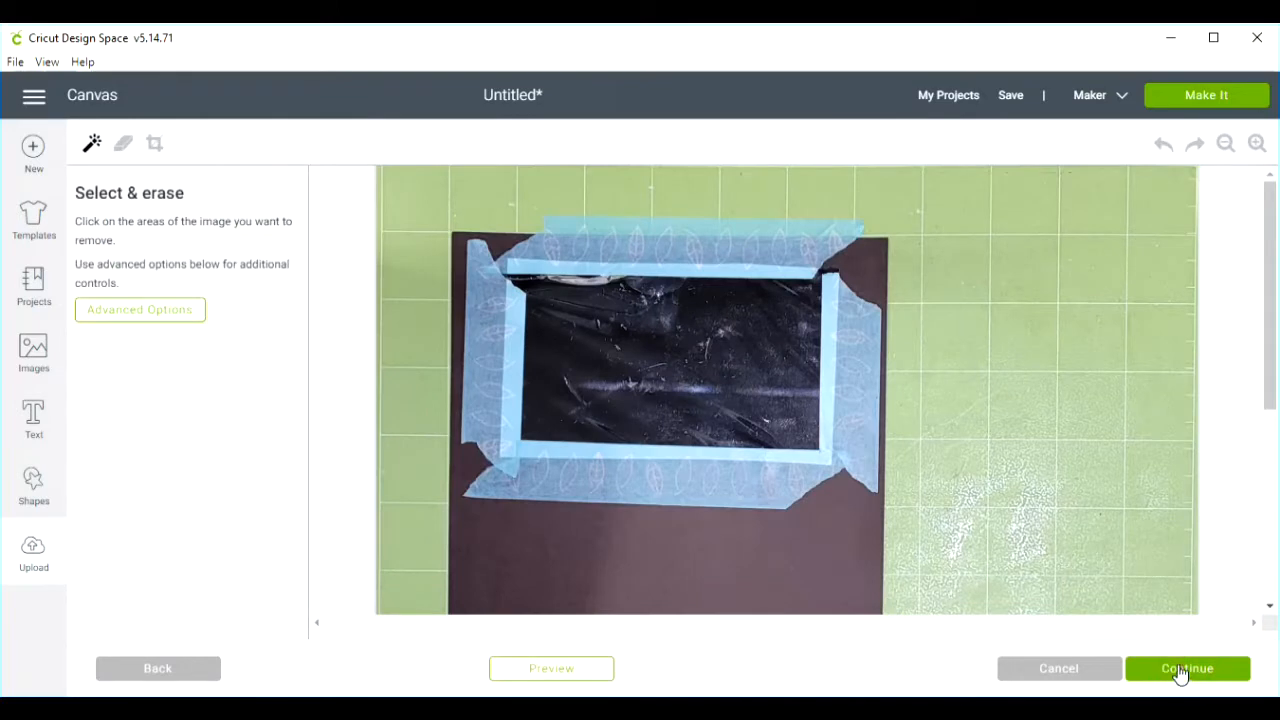
Save the mat photo as a Print Then Cut image and insert it onto the canvas.
click(1187, 668)
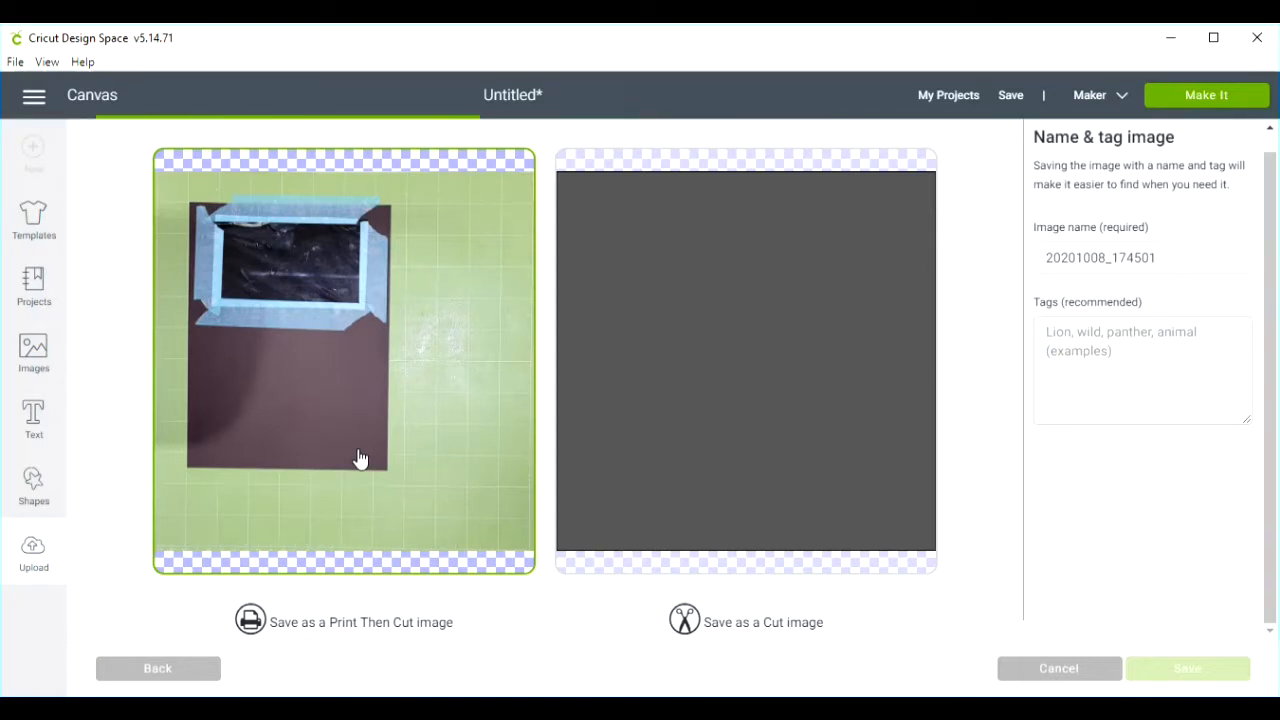
click(1187, 668)
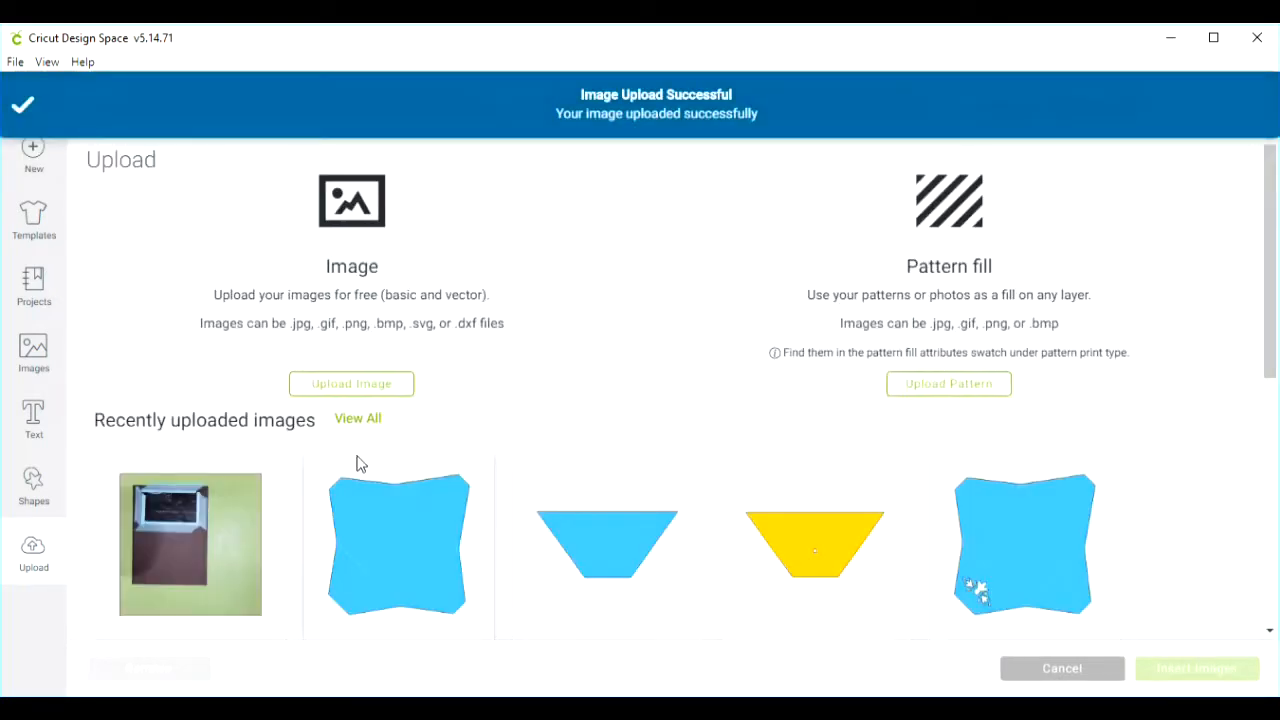
click(190, 544)
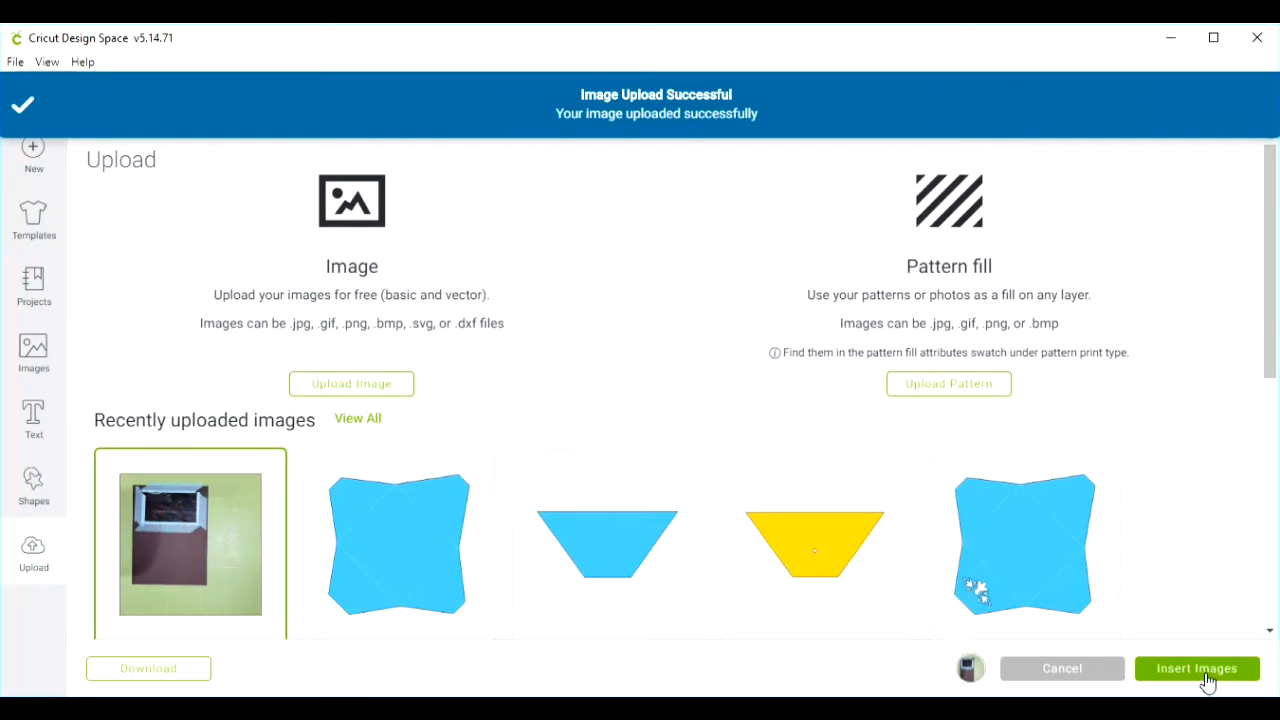
click(1197, 668)
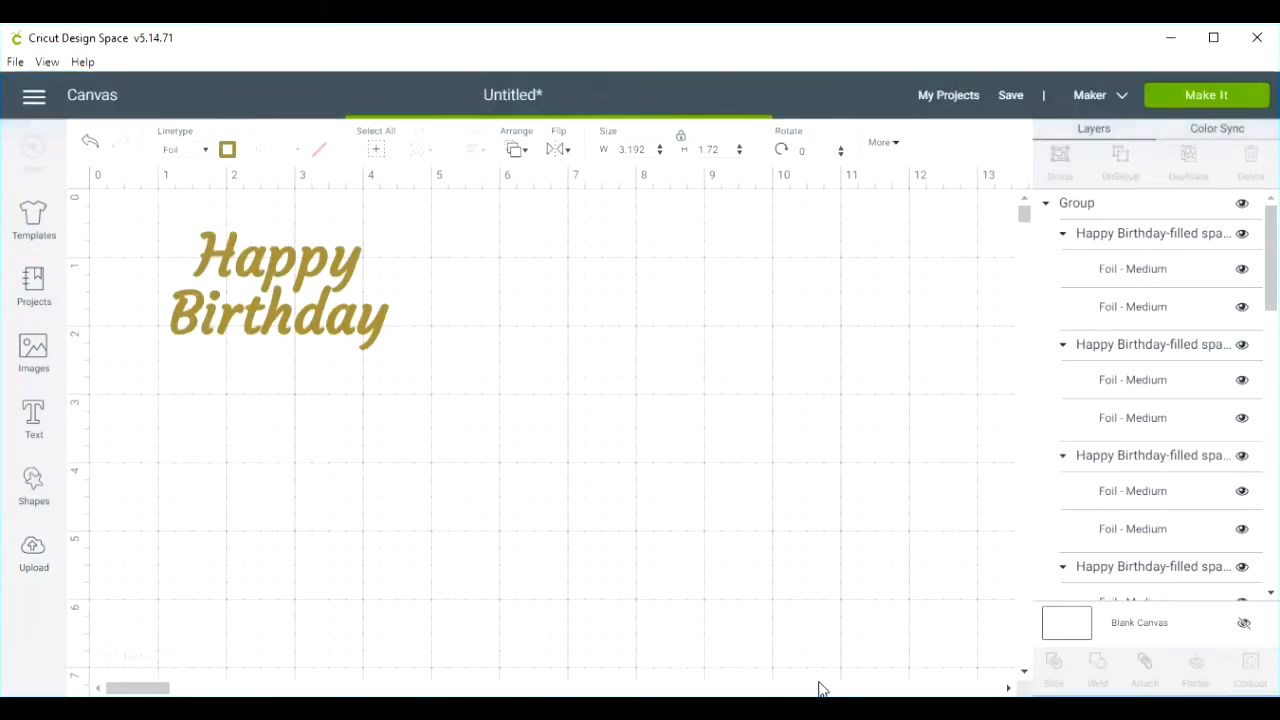
Select the inserted mat photo and edit its width field to resize it to 12 inches.
click(280, 290)
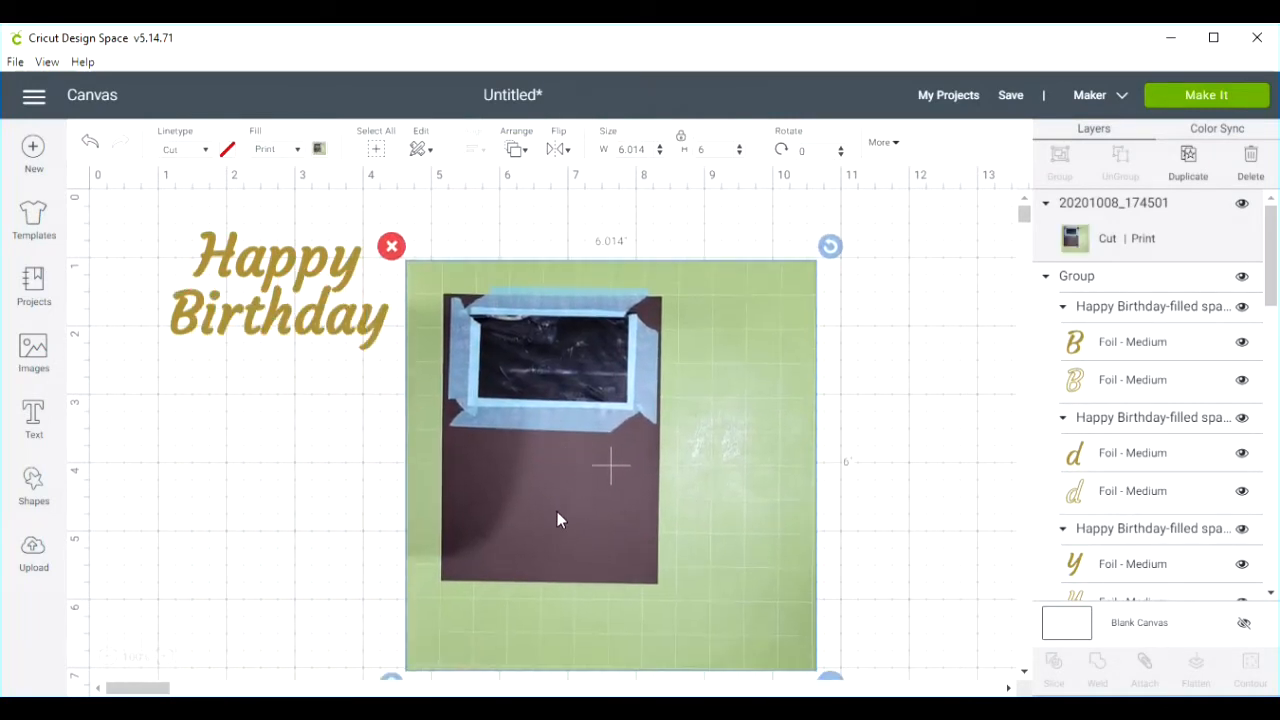
mouse_move(680, 140)
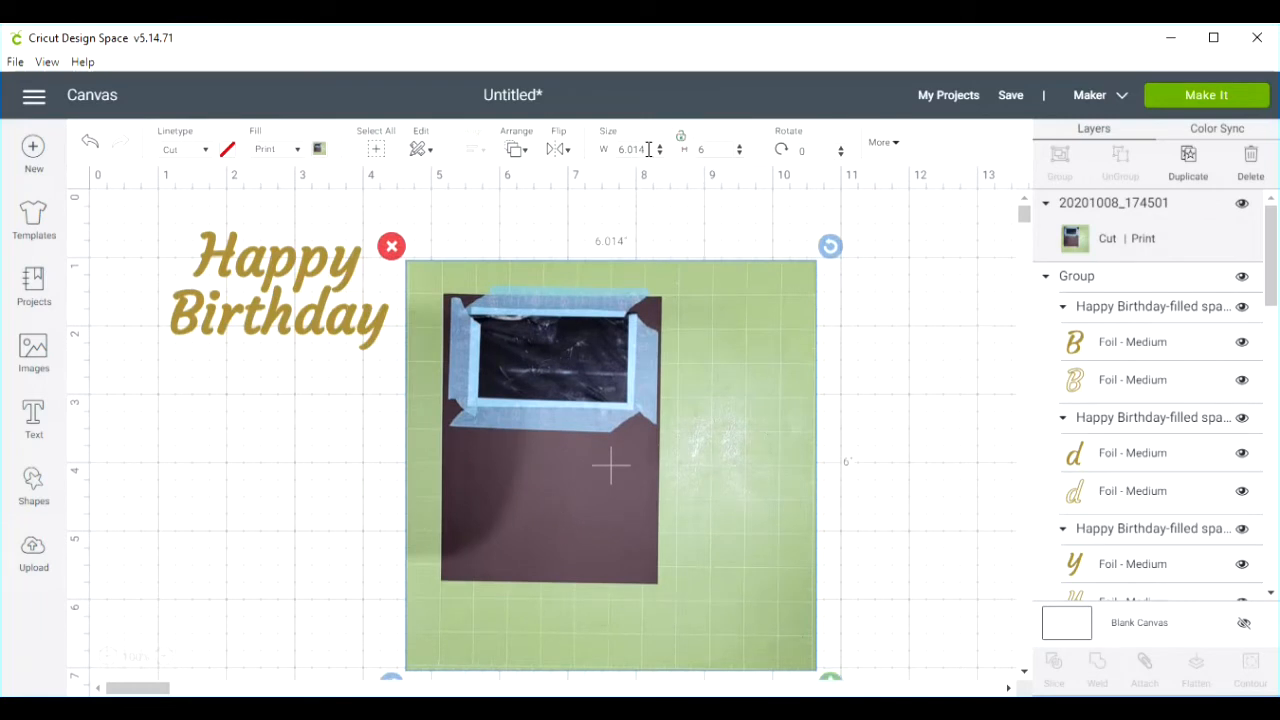
triple_click(632, 149)
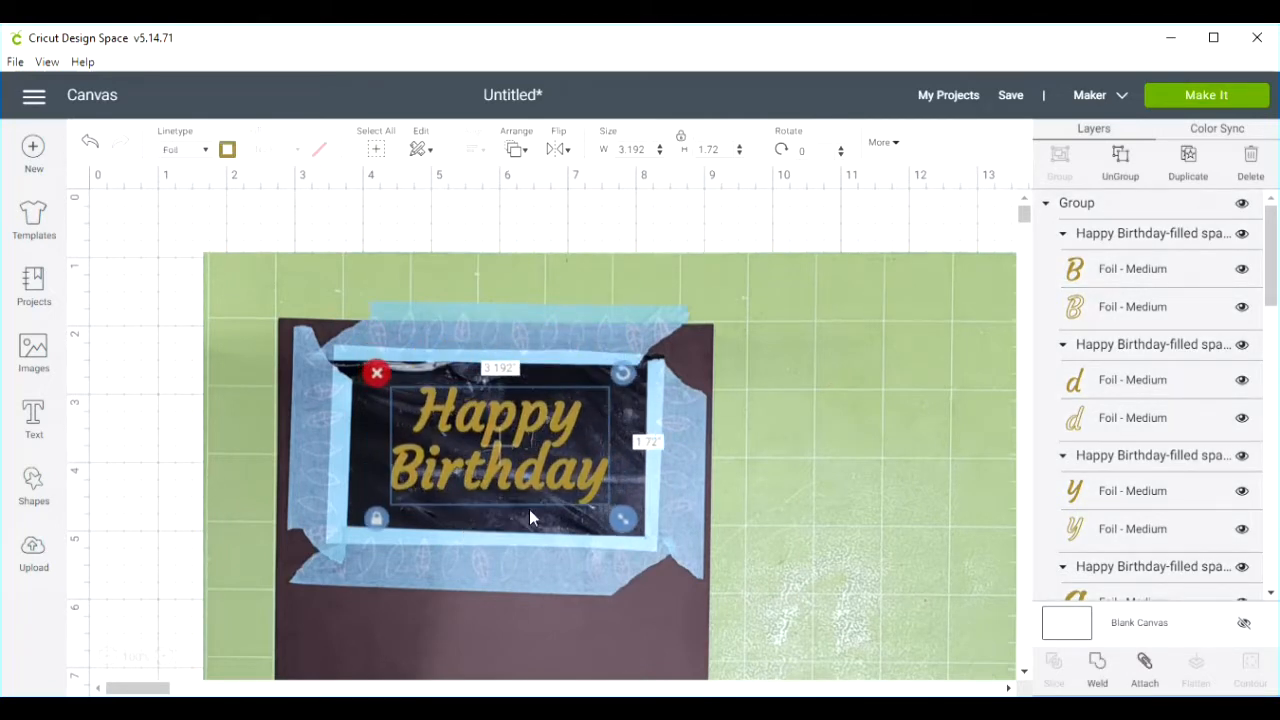
mouse_move(835, 432)
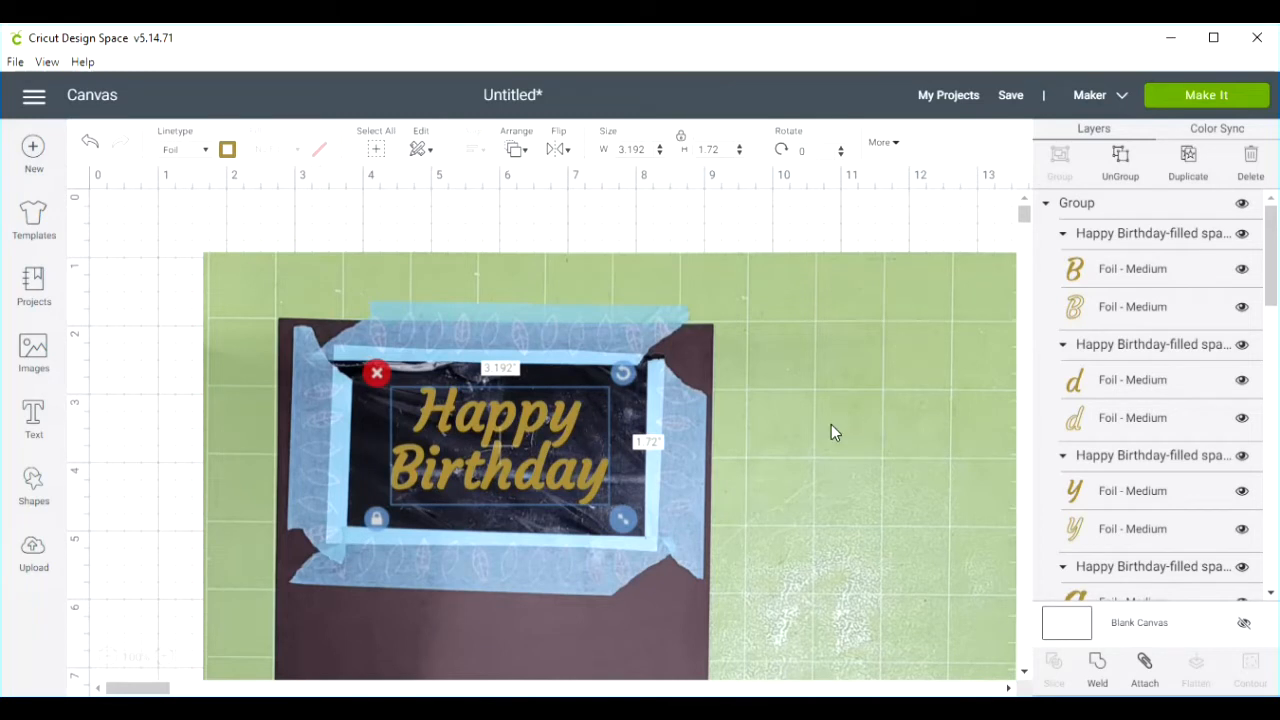
mouse_move(770, 405)
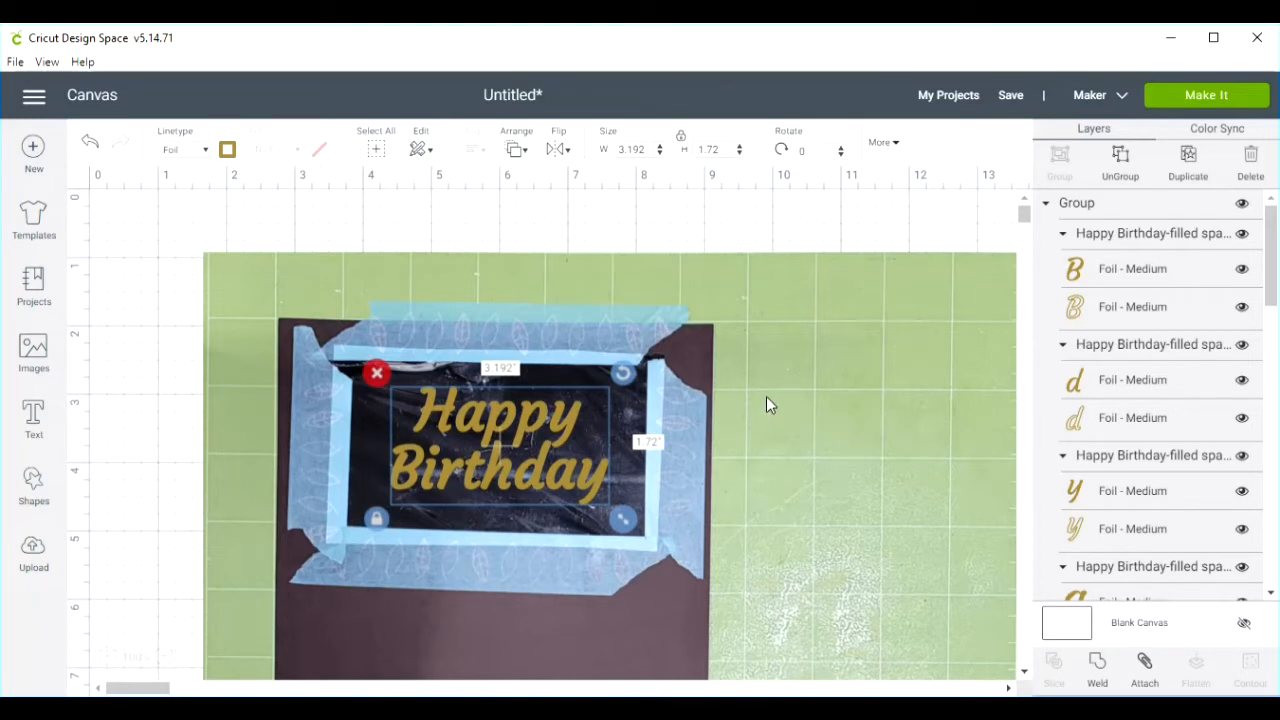
mouse_move(783, 227)
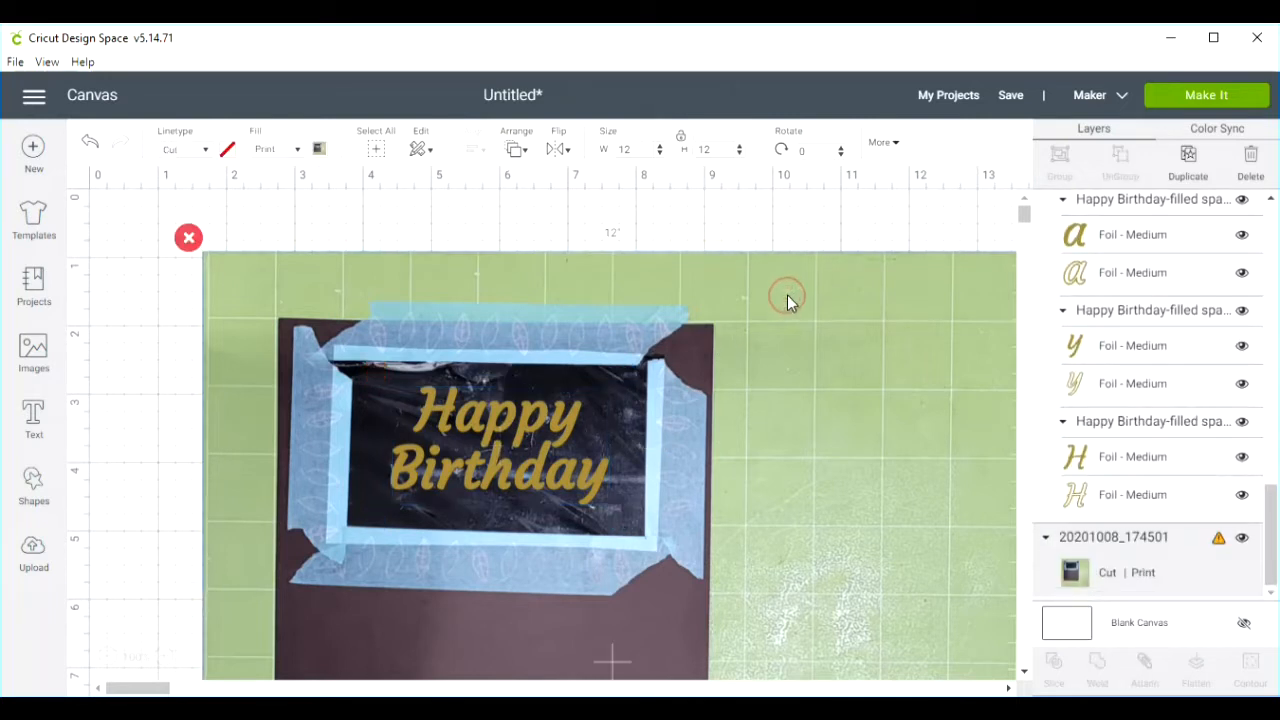
mouse_move(407, 430)
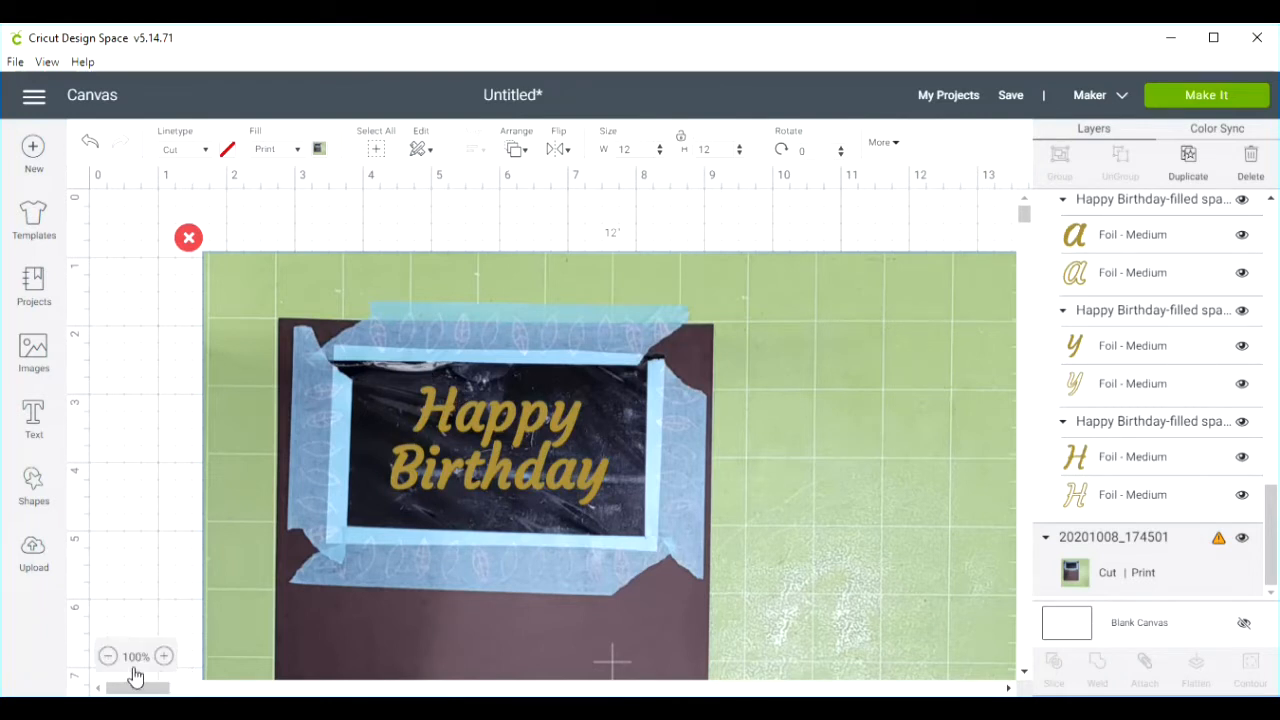
Add a square from Shapes, set its width to 11.25 inches, and drag it into place.
click(107, 656)
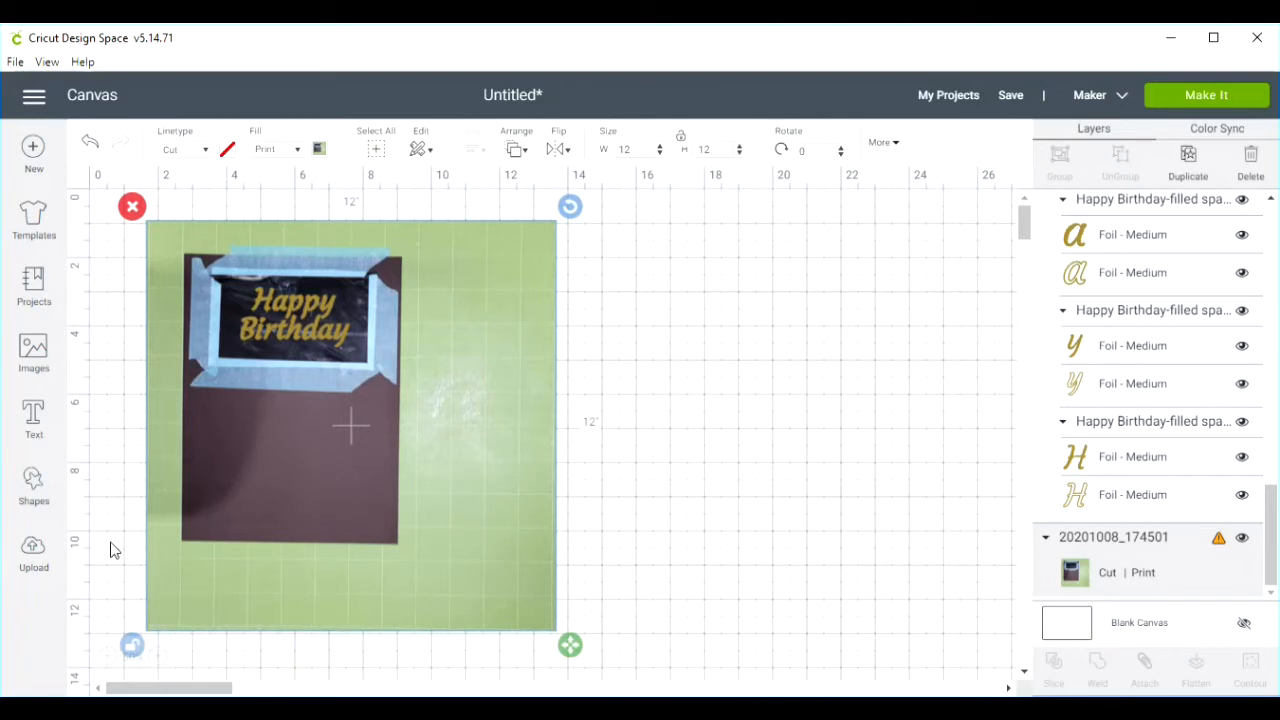
mouse_move(112, 507)
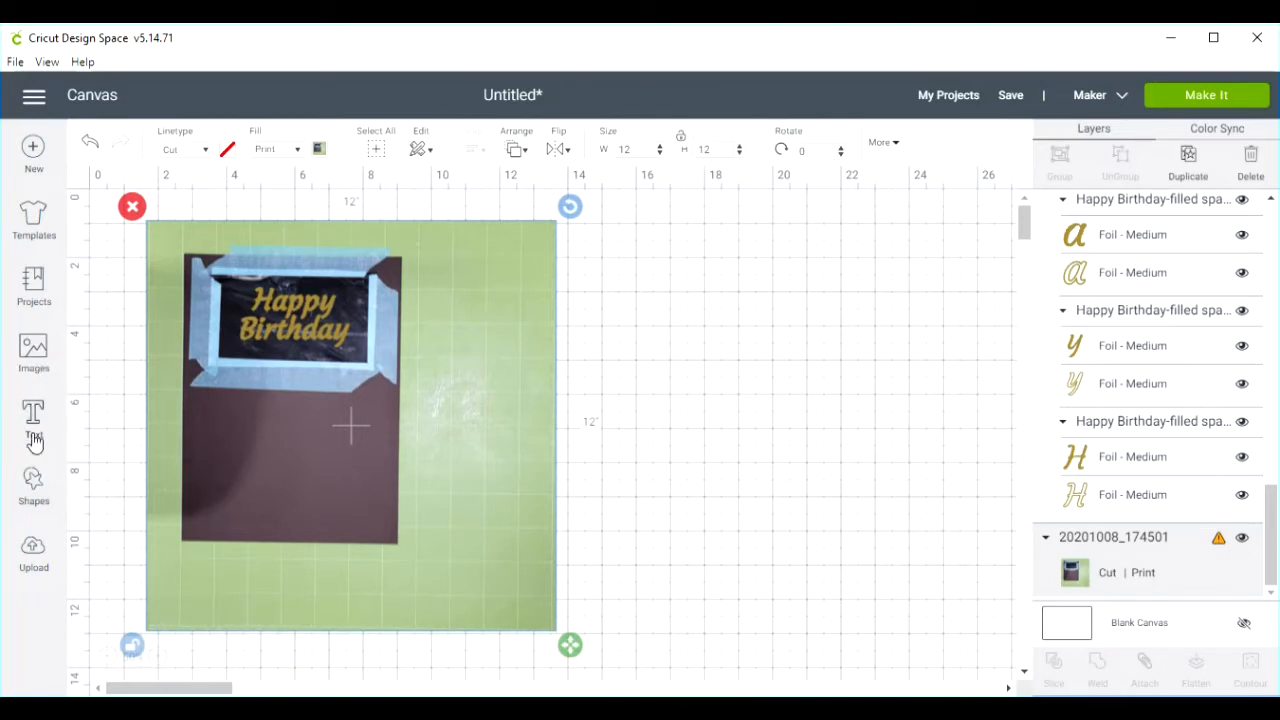
click(33, 485)
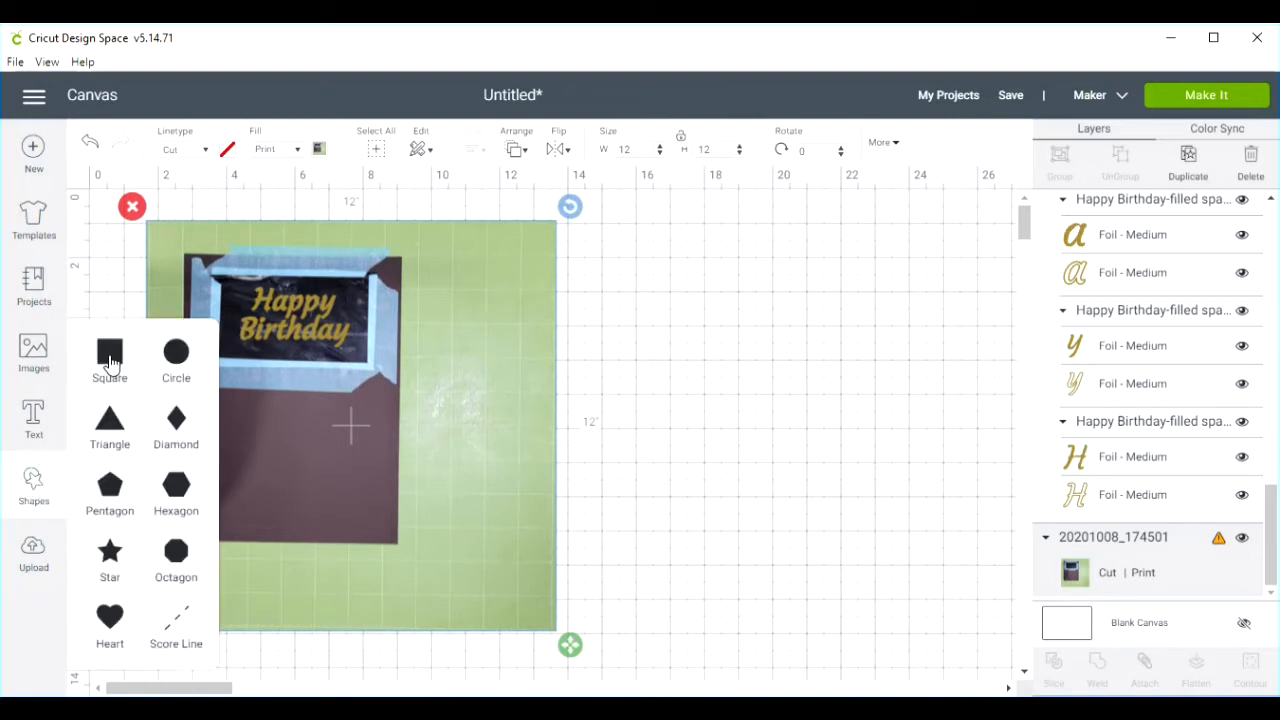
click(109, 360)
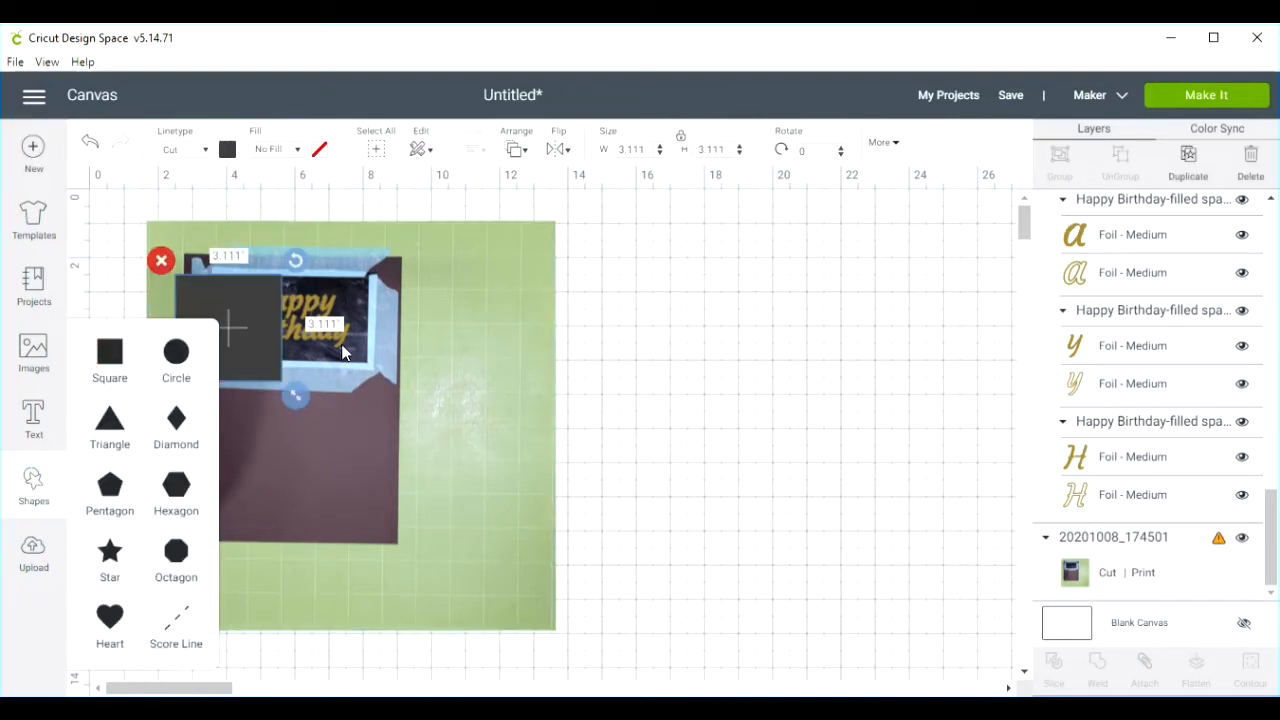
click(109, 351)
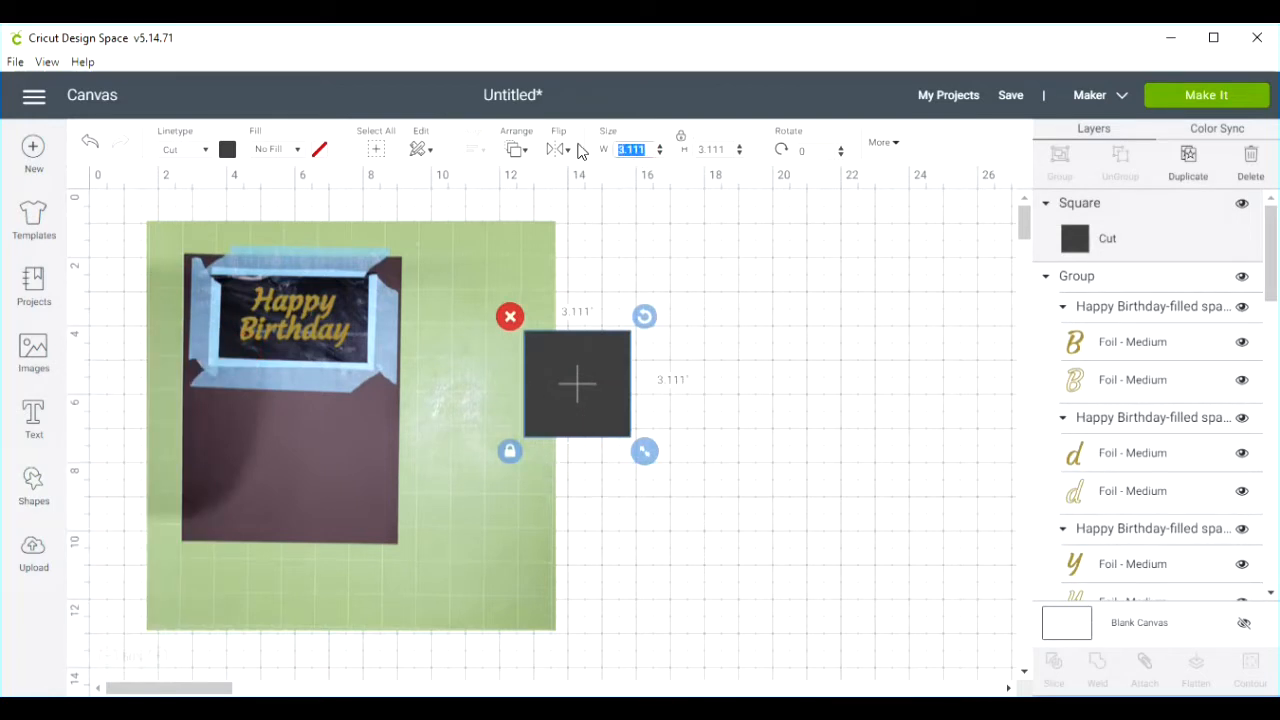
text(11.25)
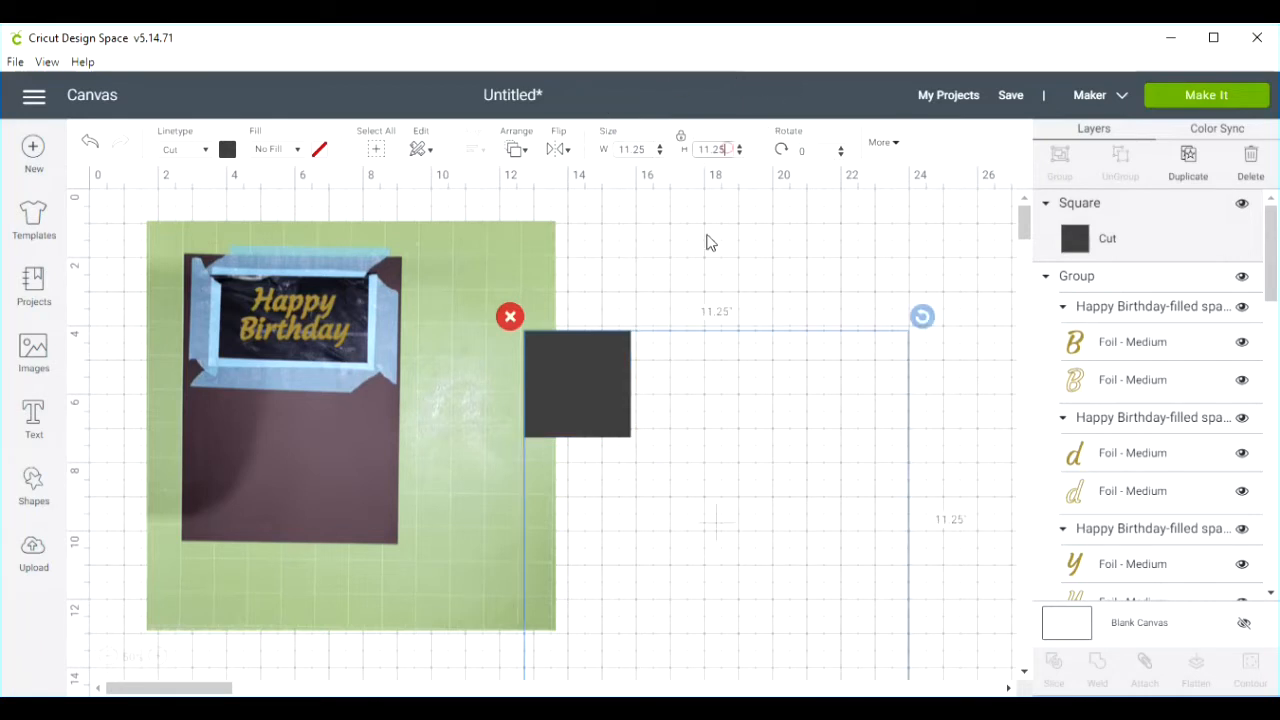
drag(577, 385, 670, 445)
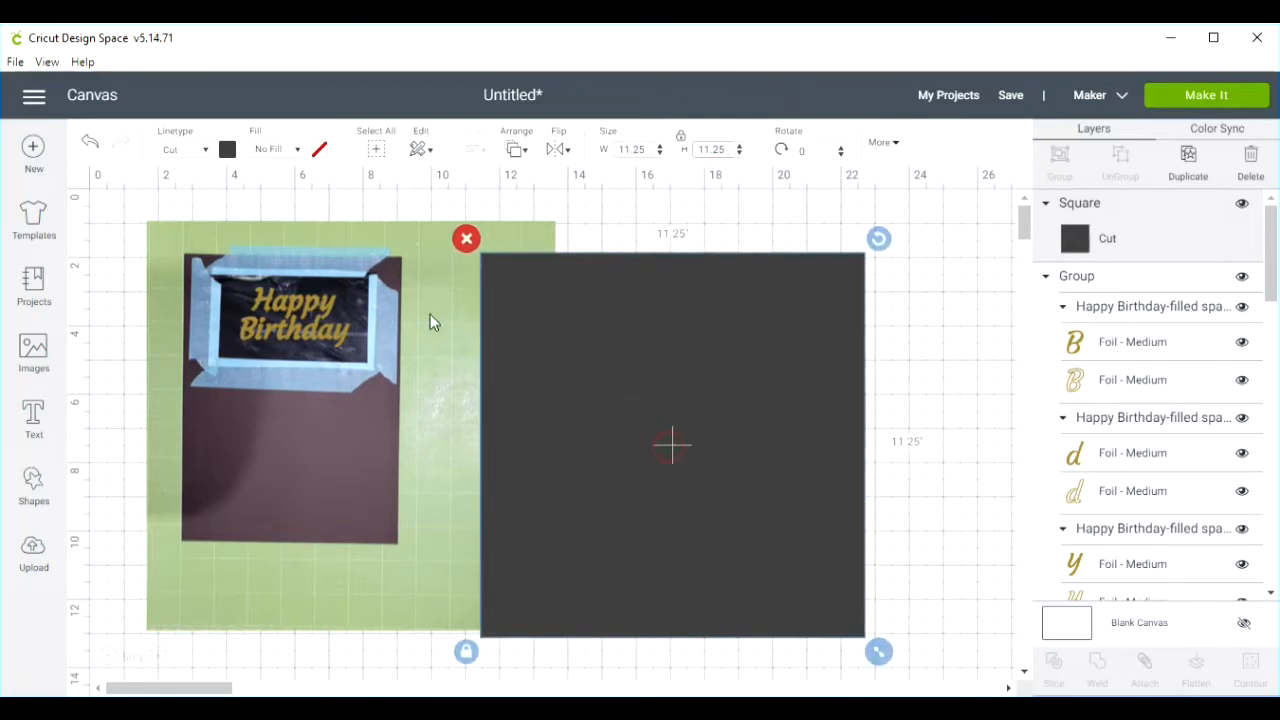
click(185, 149)
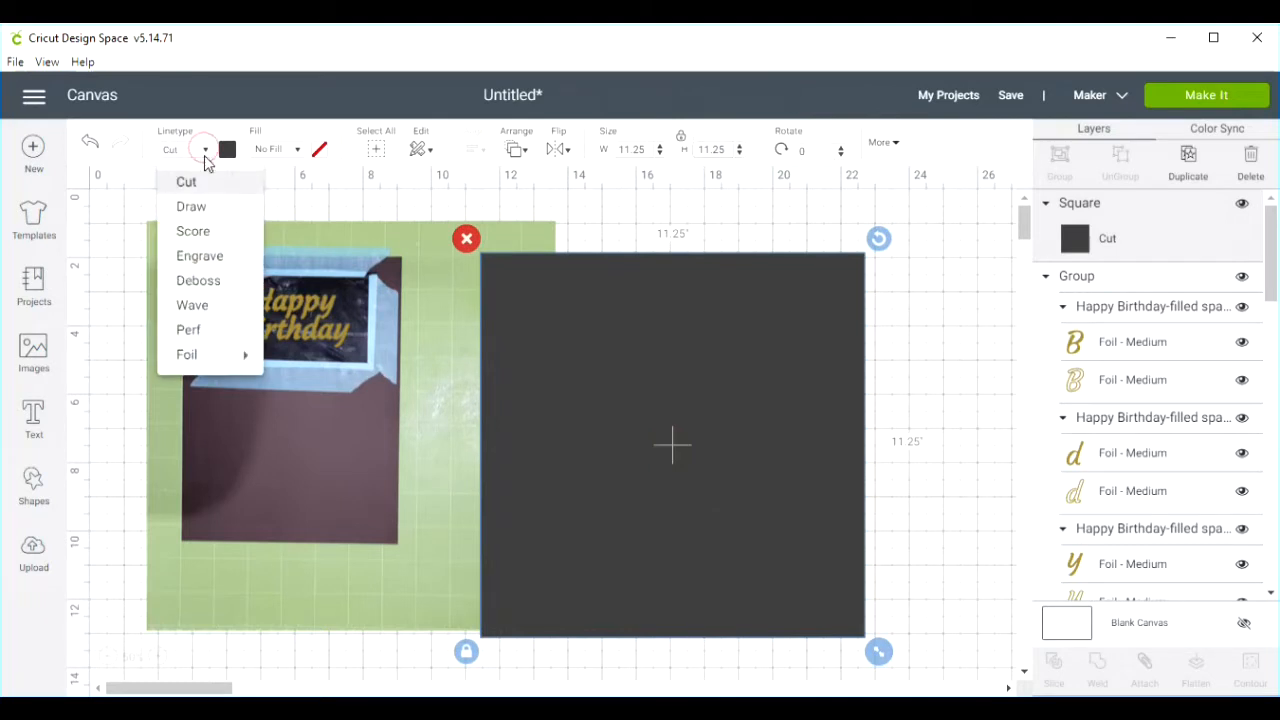
Set the 11.25-inch square's line type to Draw and position it over the mat photo.
click(191, 206)
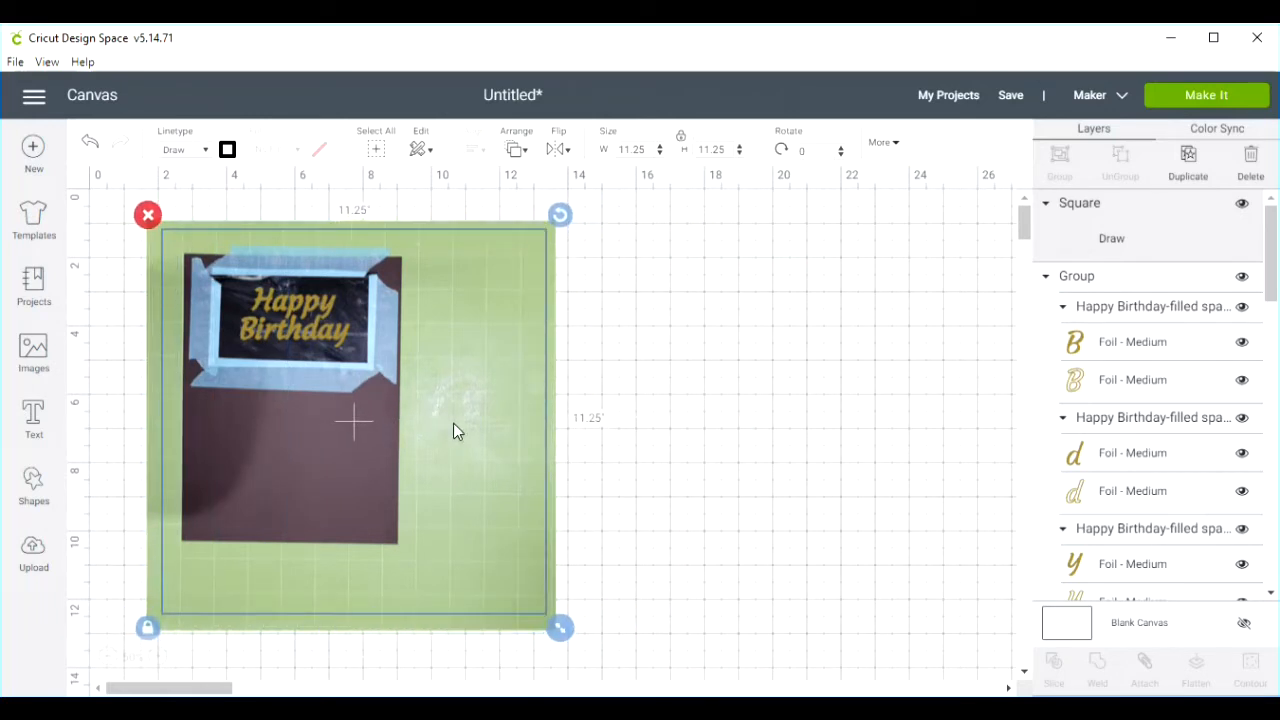
mouse_move(1160, 255)
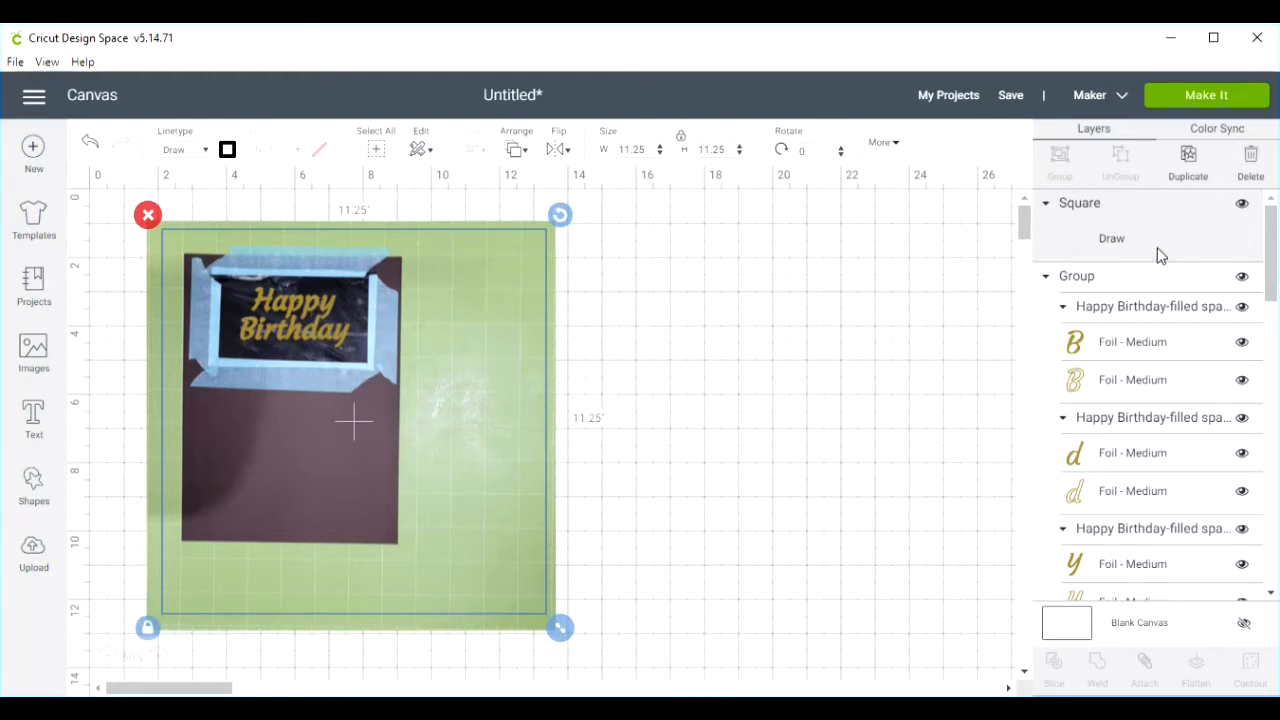
mouse_move(1178, 440)
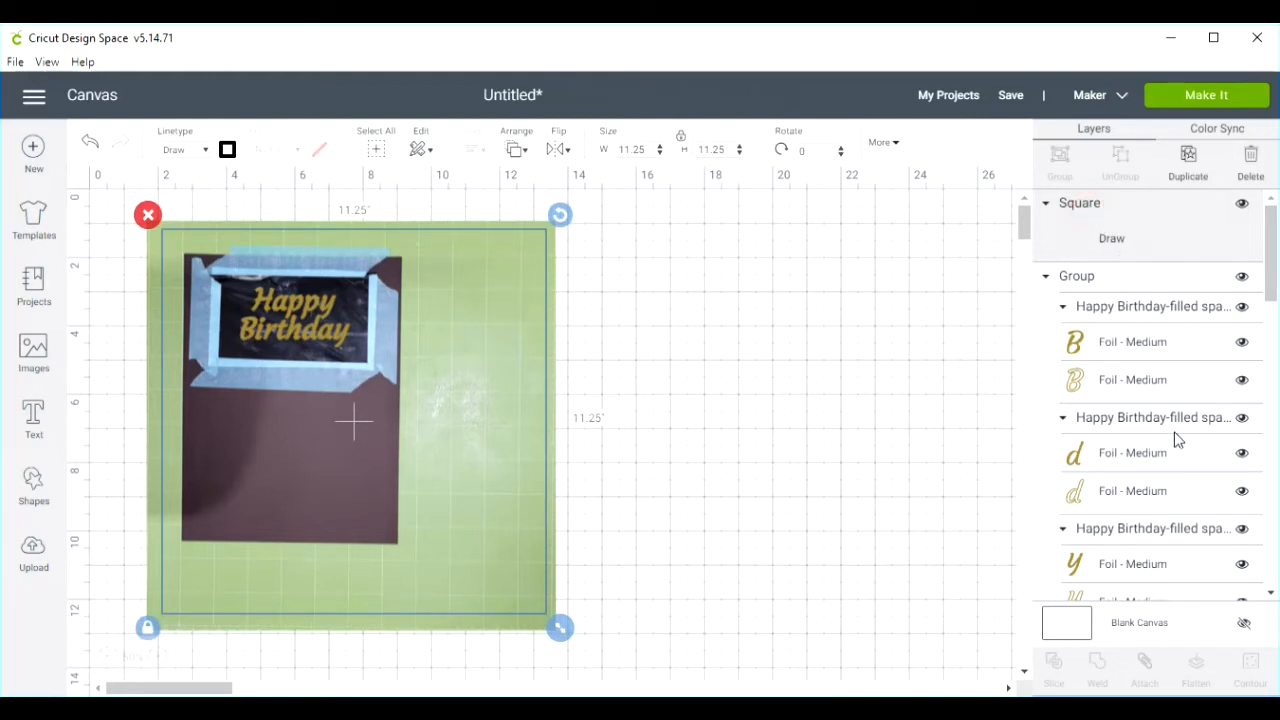
scroll(down, 3)
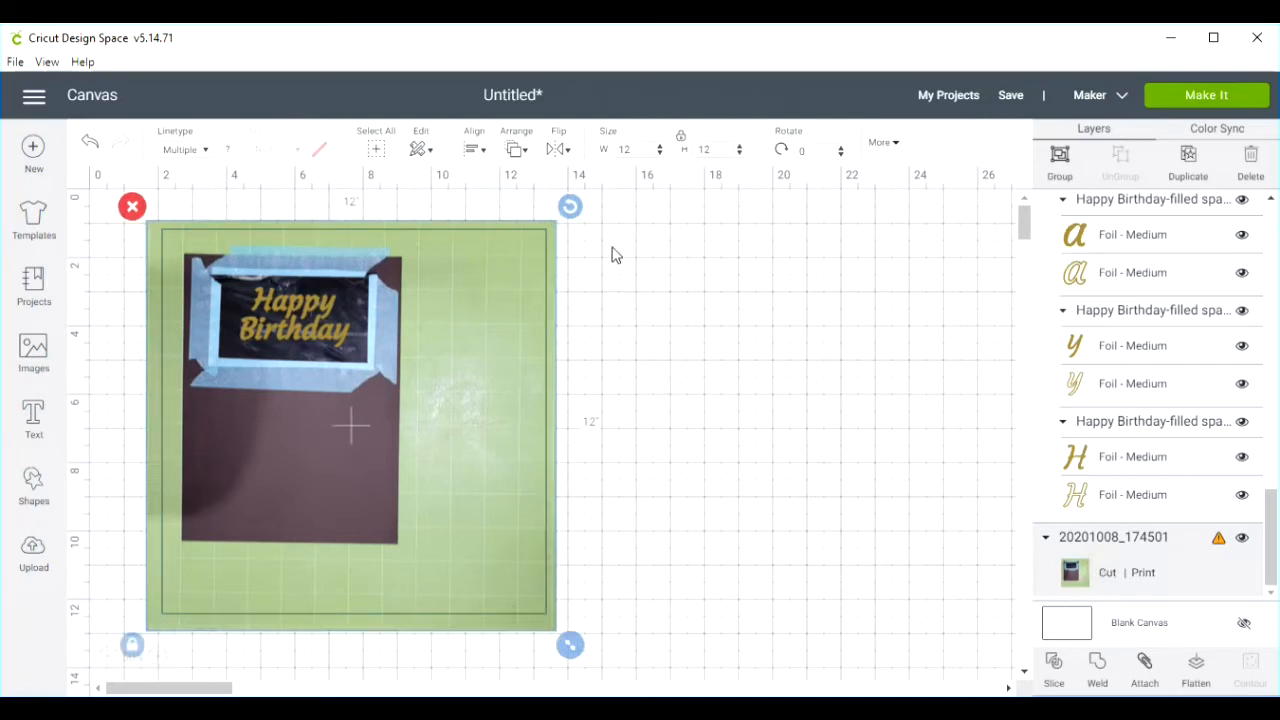
click(474, 149)
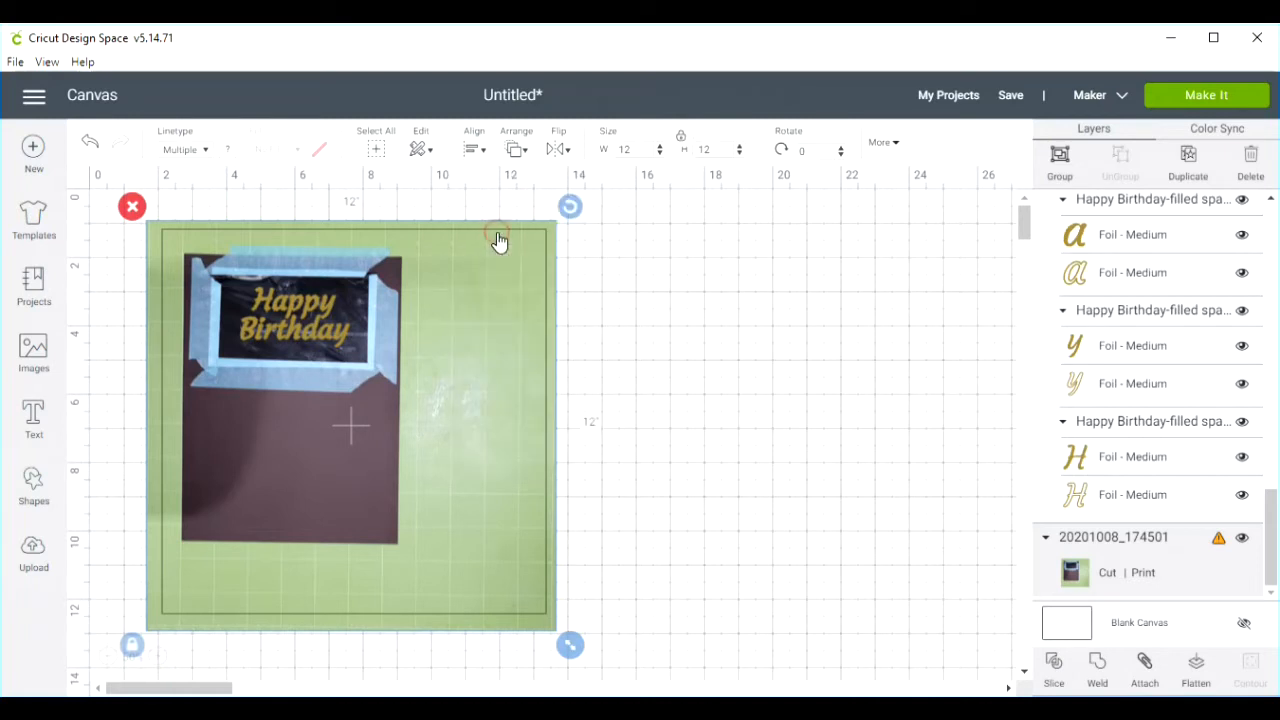
click(474, 149)
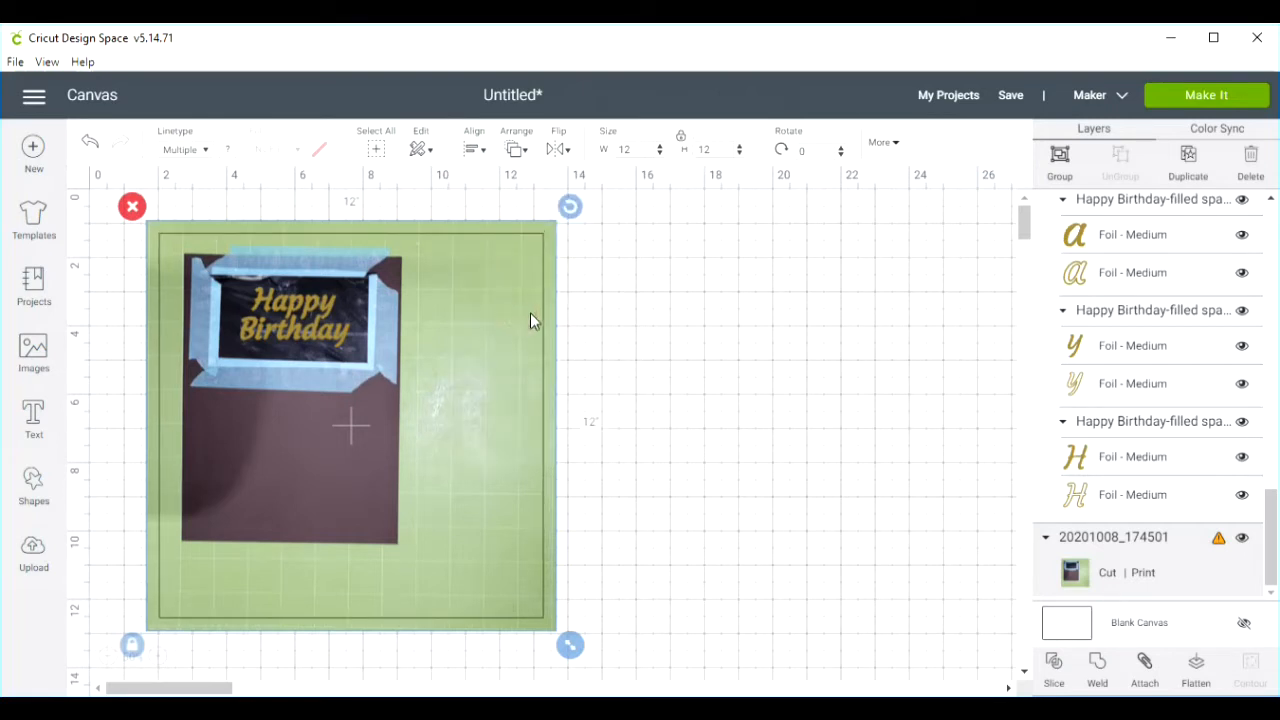
mouse_move(792, 403)
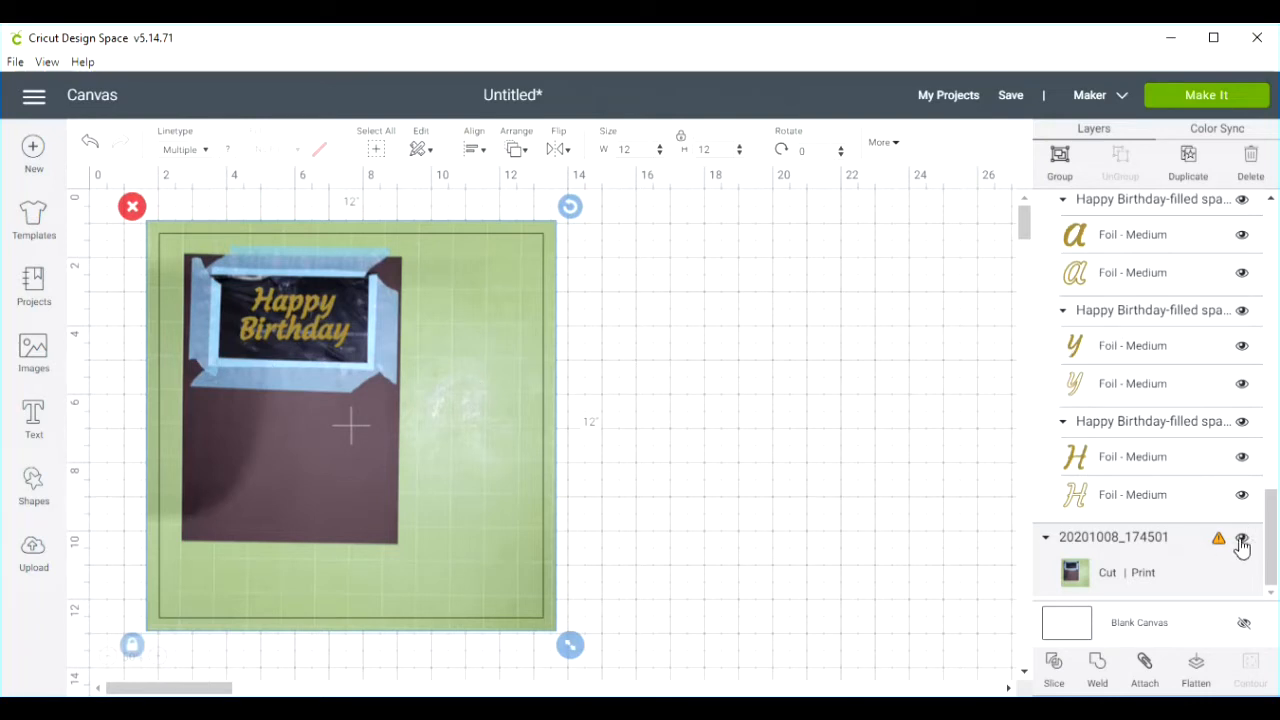
Hide the mat photo layer, then select the square with the text and attach them.
click(1241, 545)
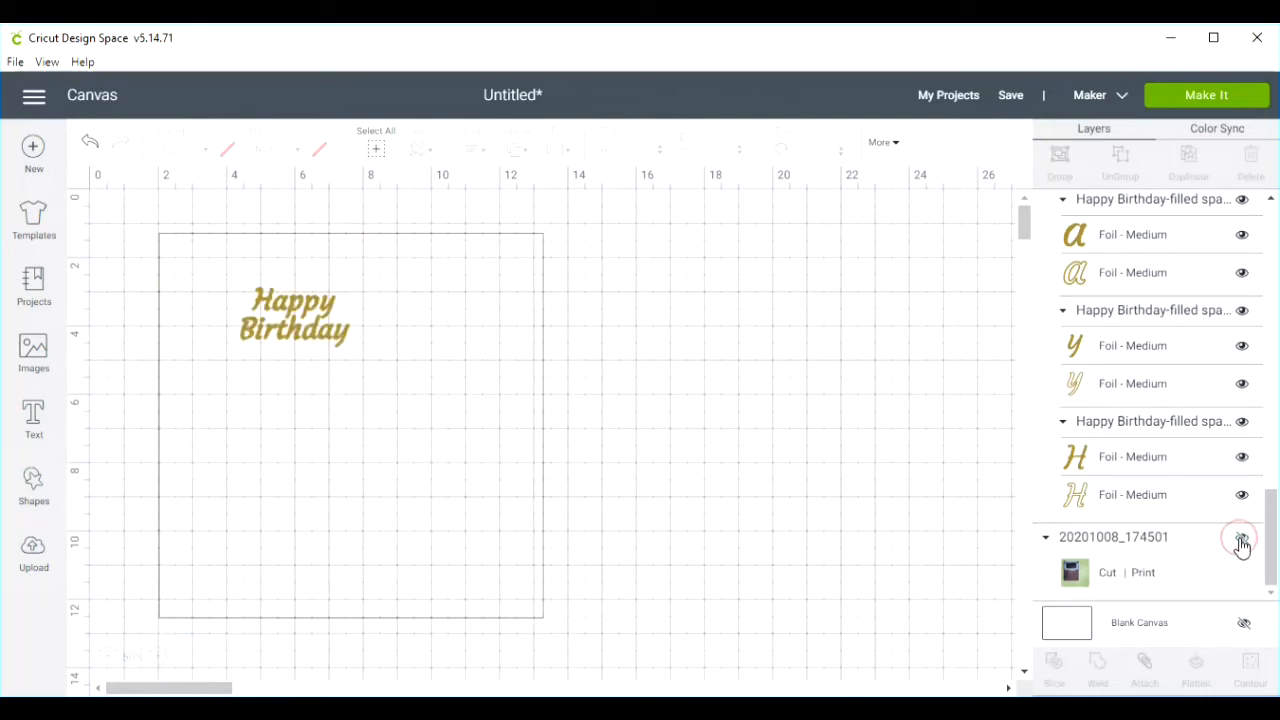
click(1241, 537)
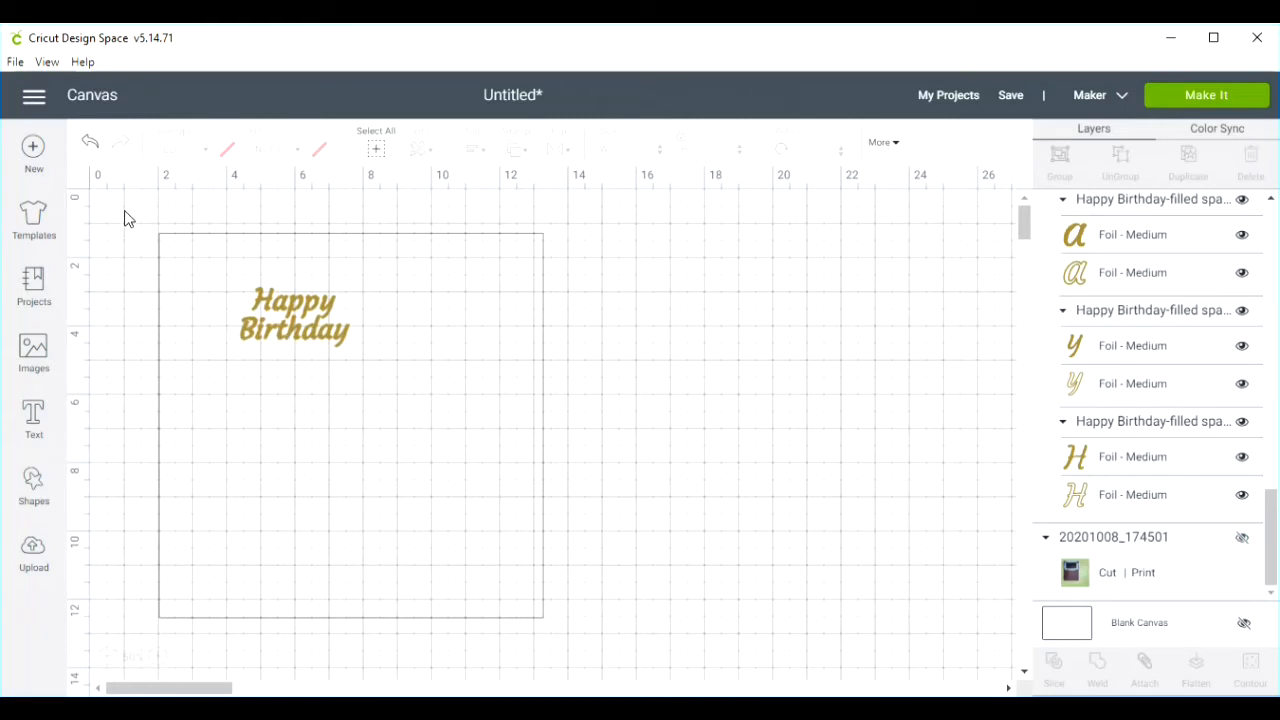
drag(124, 207, 575, 630)
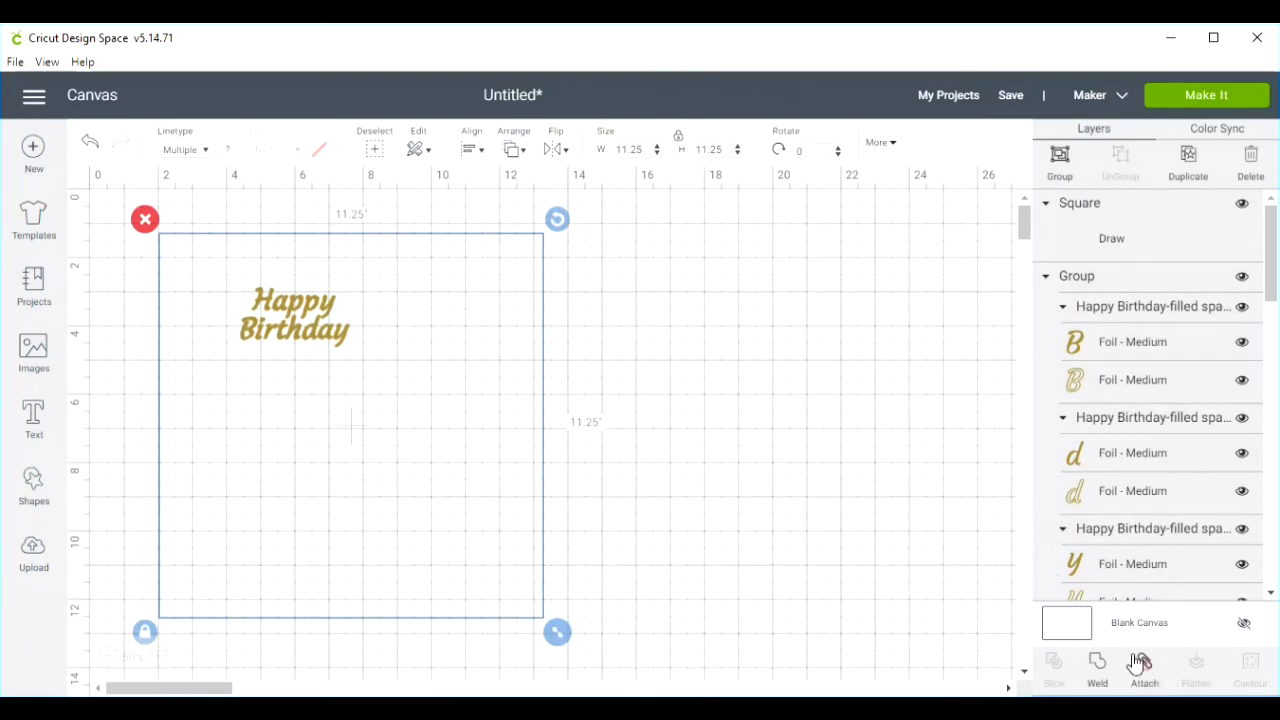
click(1144, 668)
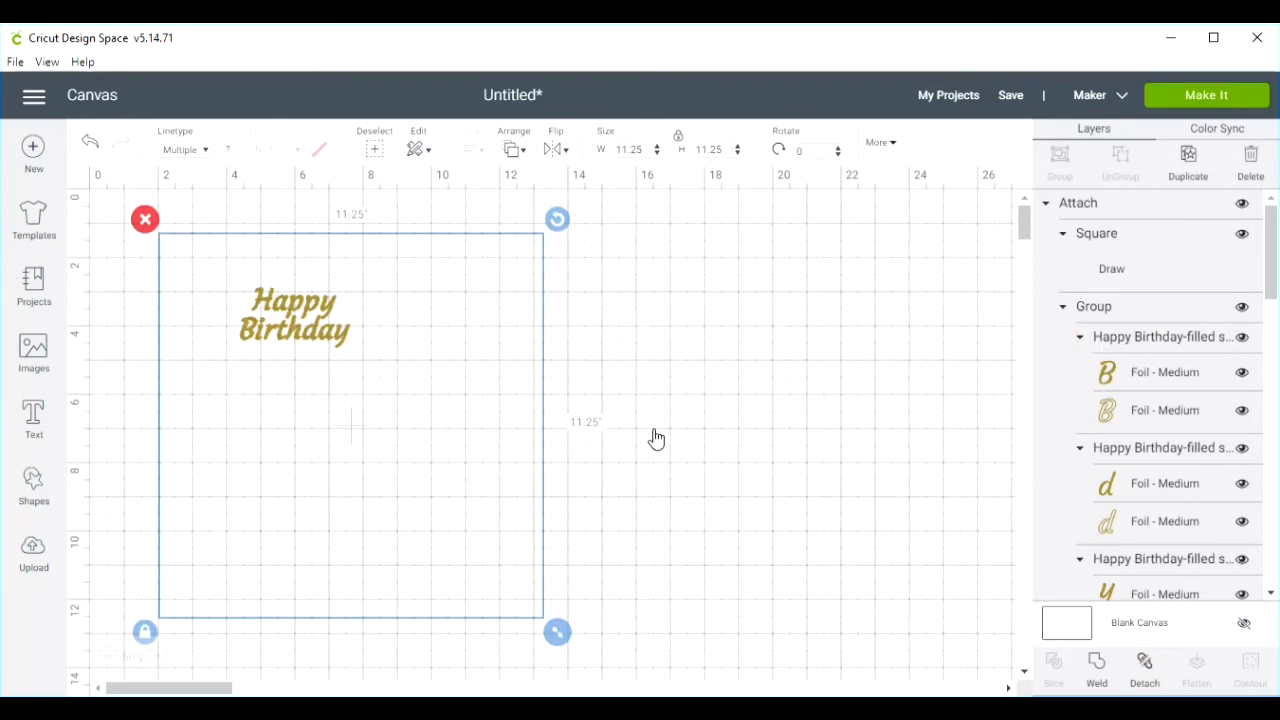
mouse_move(1207, 95)
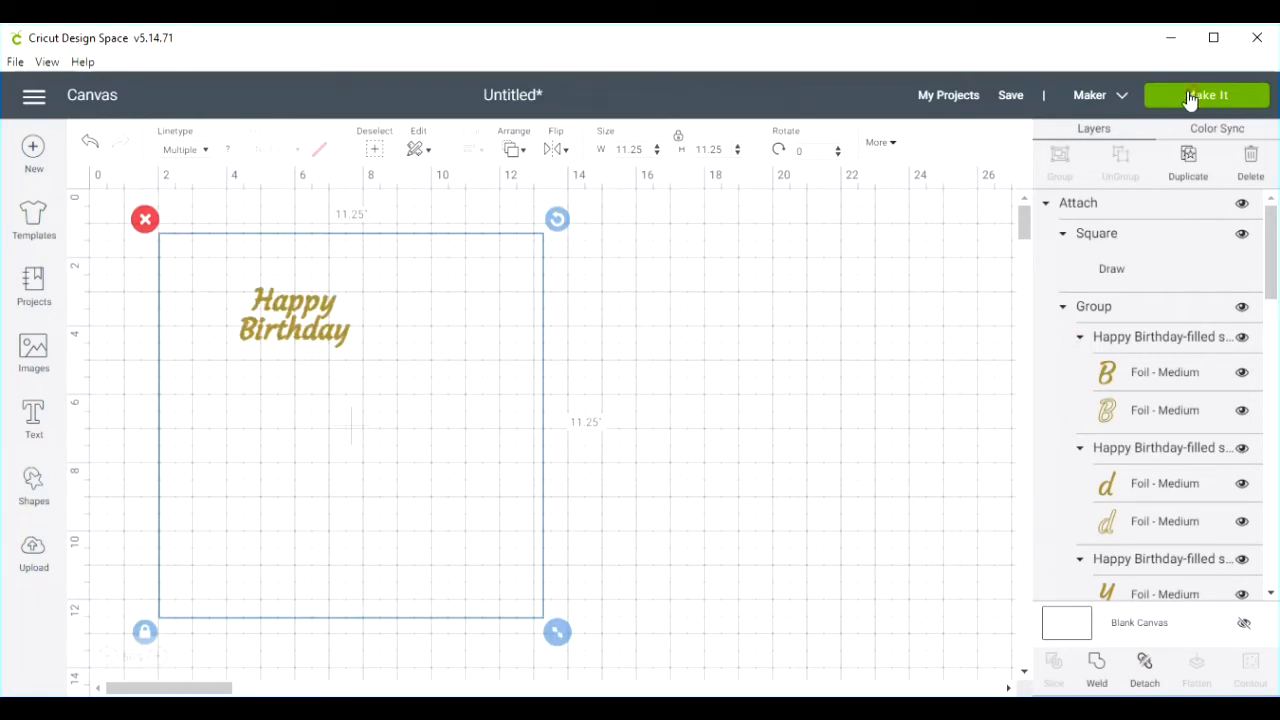
Make It, continue past the mat layout, and choose Medium Cardstock – 80 lb.
click(1207, 95)
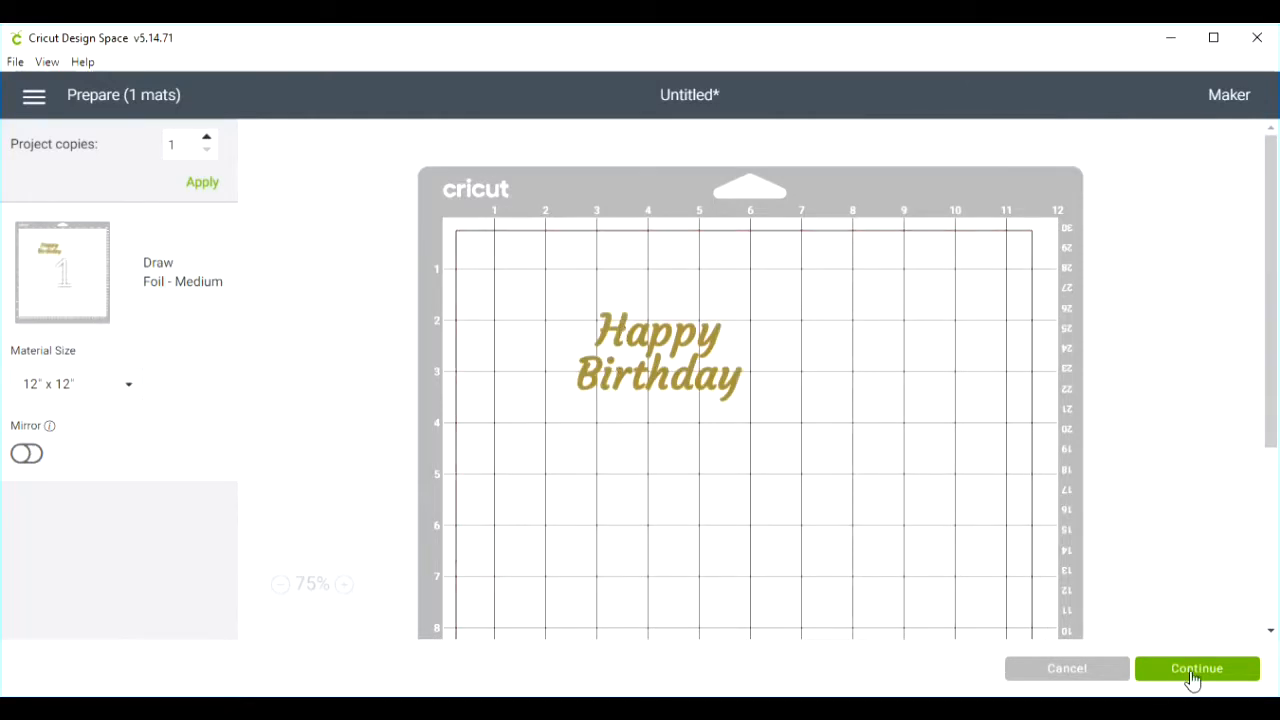
click(1197, 668)
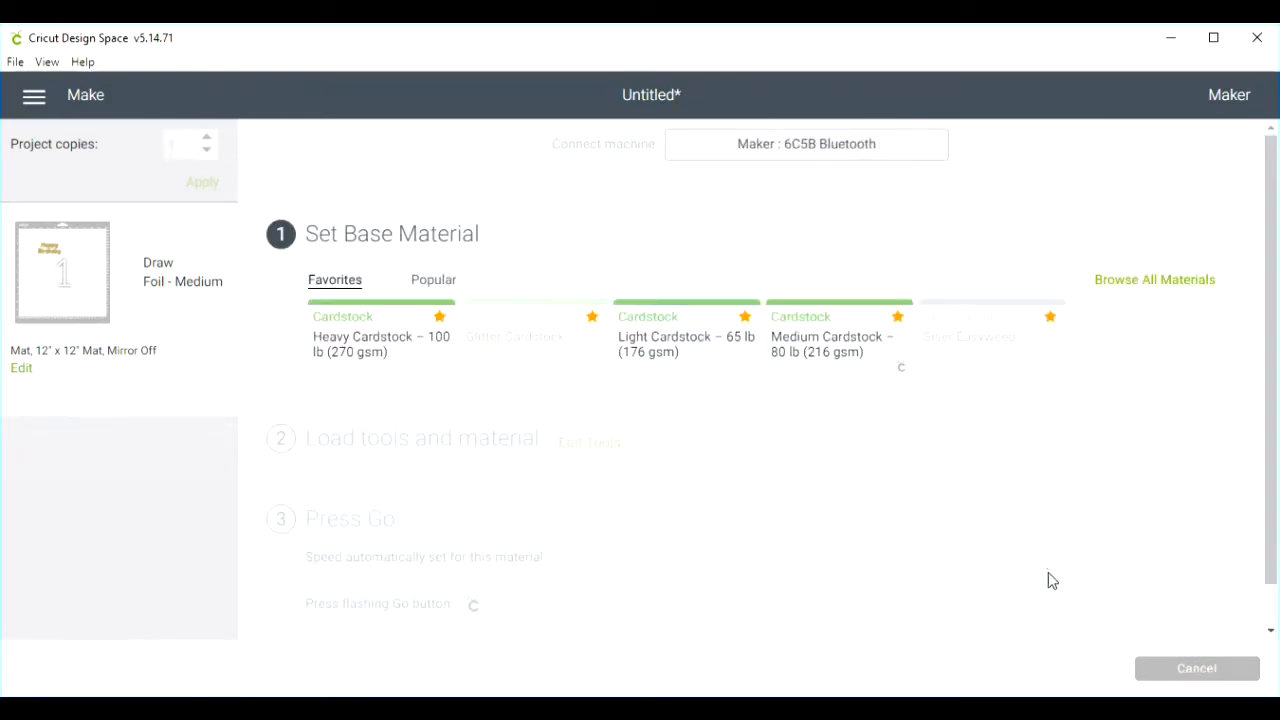
click(838, 337)
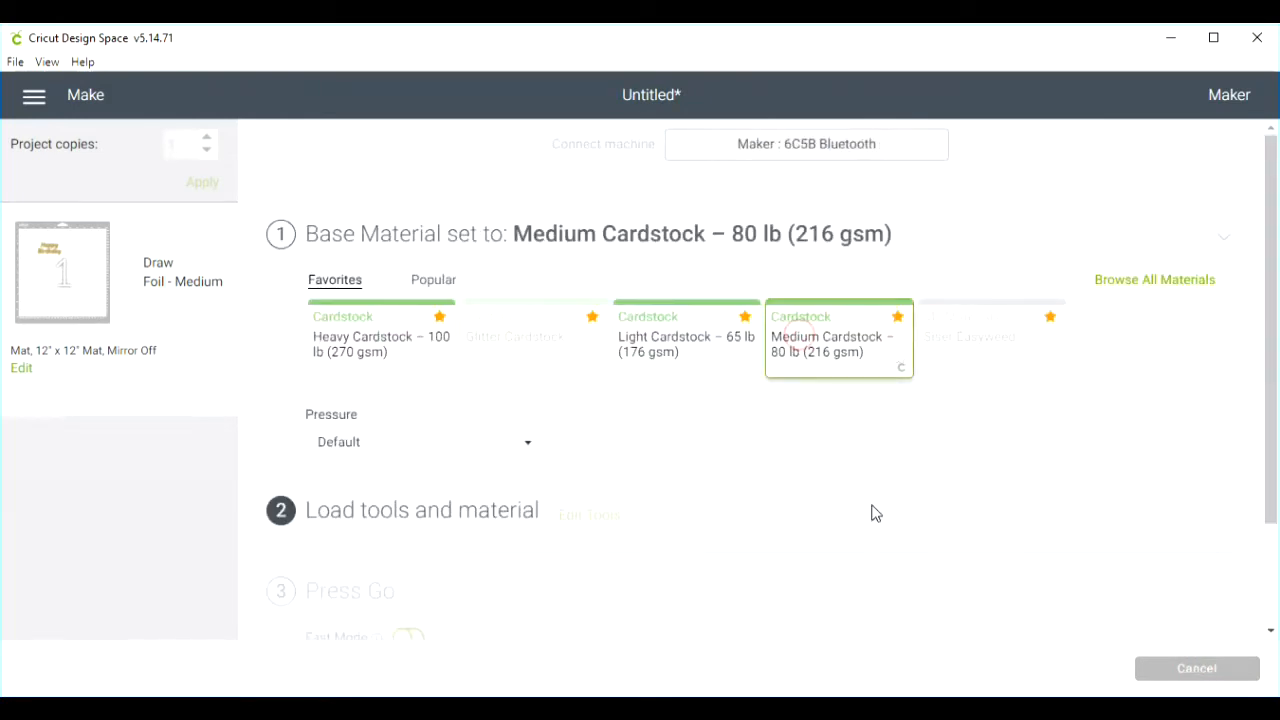
click(1224, 237)
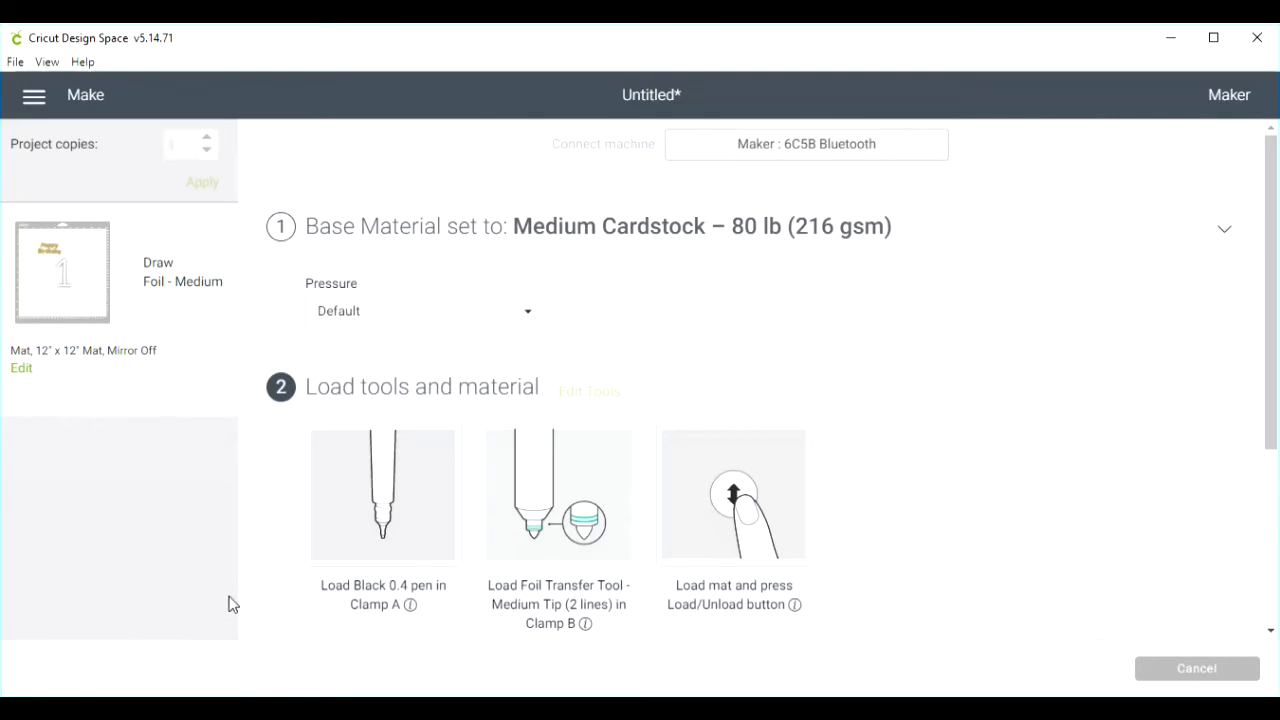
mouse_move(734, 513)
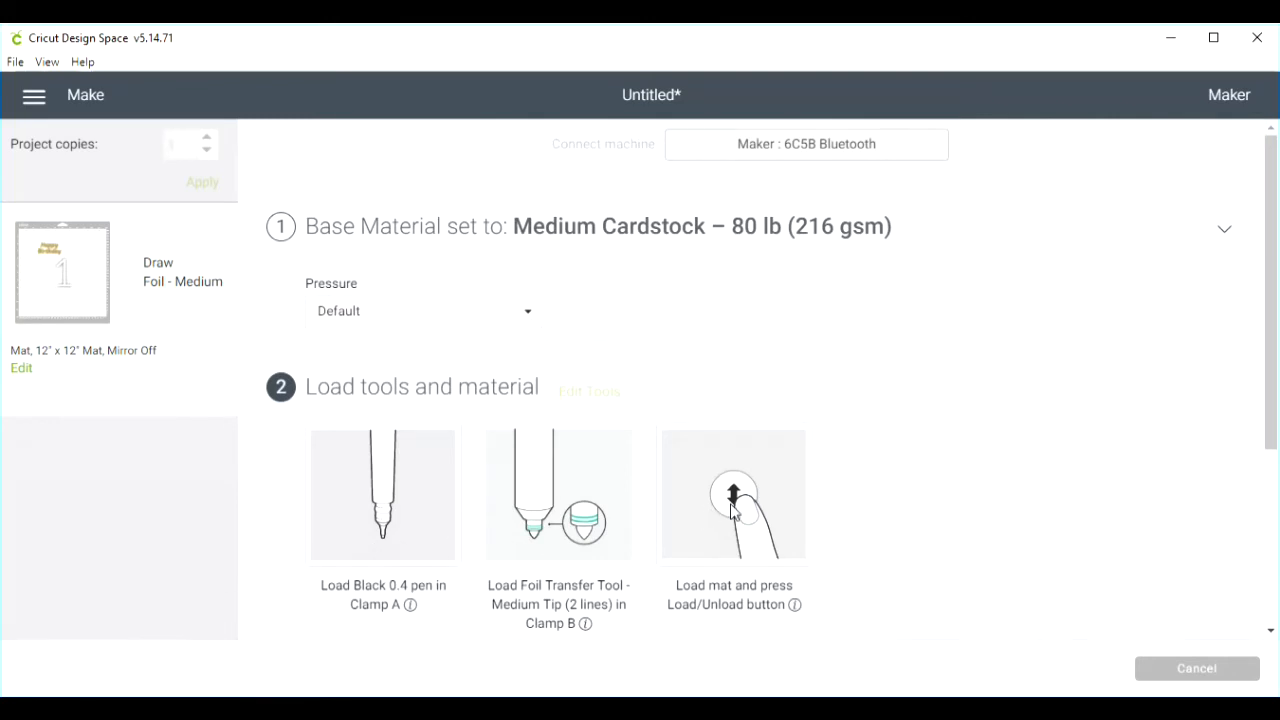